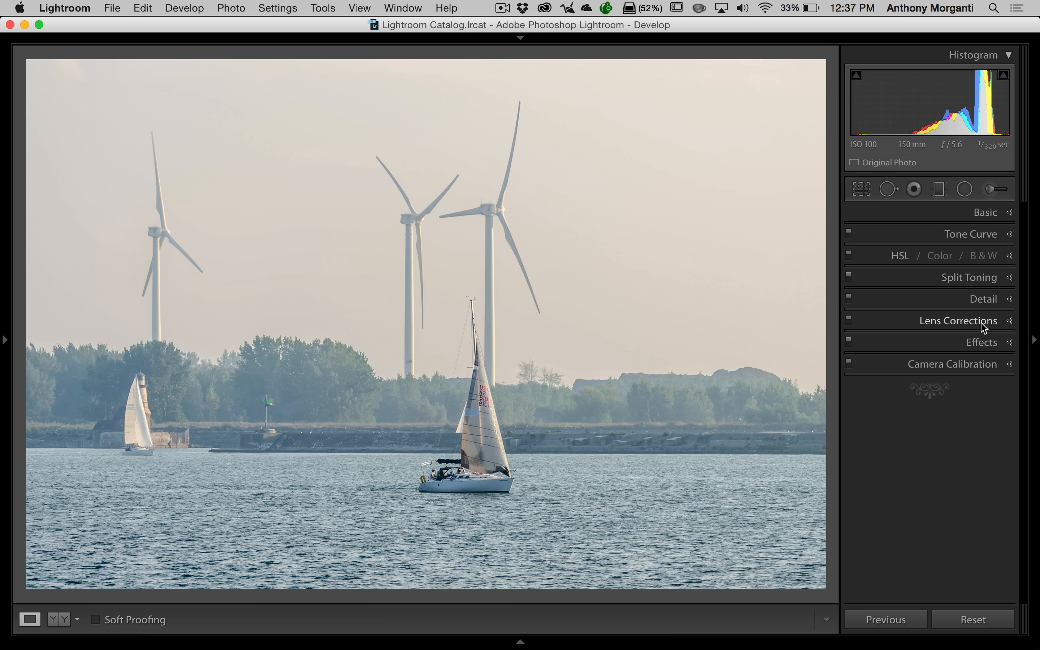
# Preview added haze at Dehaze -35 on the sailboat photo, then return Dehaze to 0
pyautogui.click(981, 343)
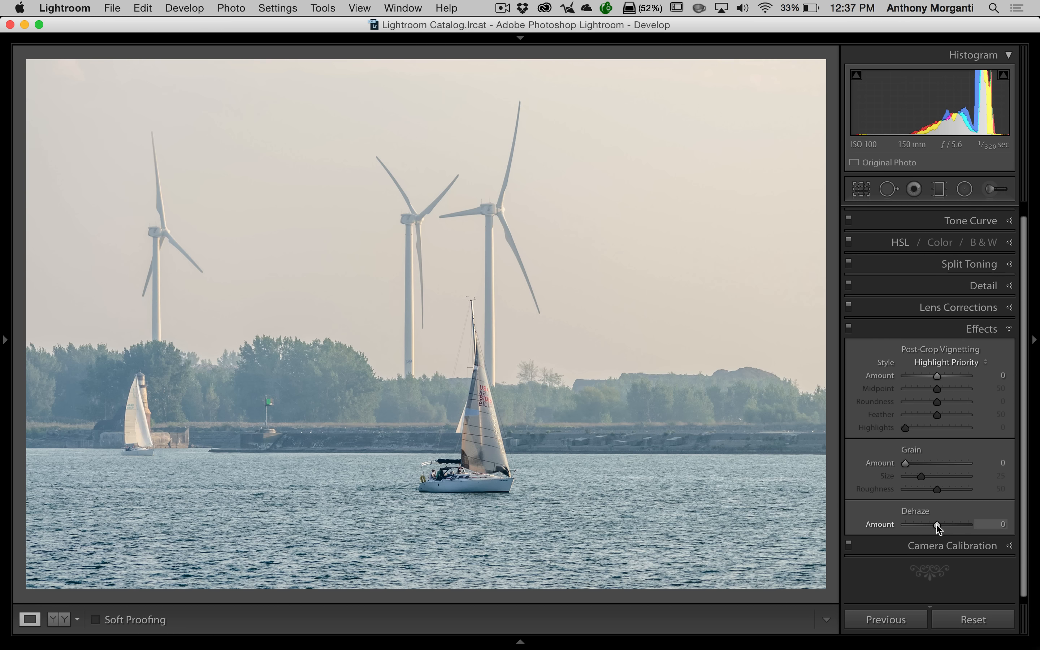
pyautogui.moveTo(958, 524); pyautogui.dragTo(925, 525)
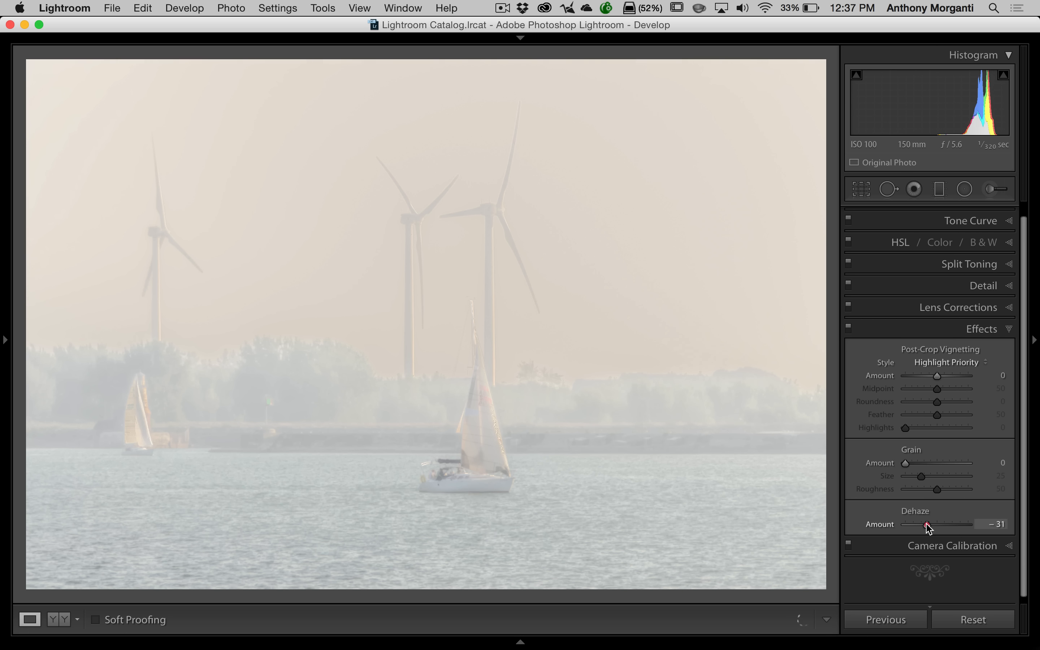
pyautogui.moveTo(935, 524); pyautogui.dragTo(927, 524)
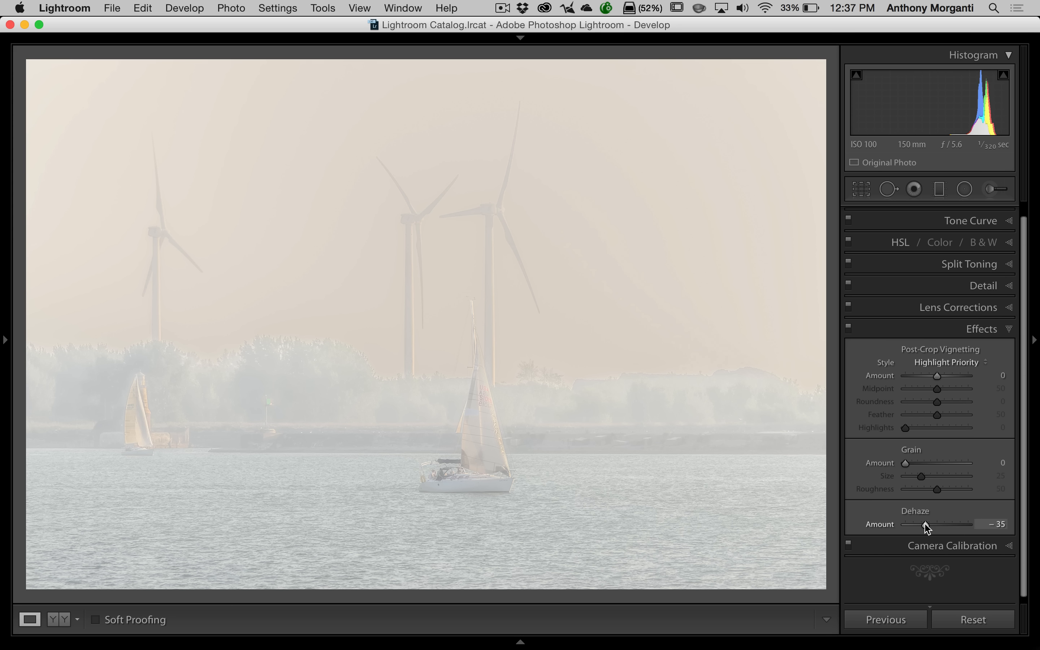
pyautogui.moveTo(883, 531)
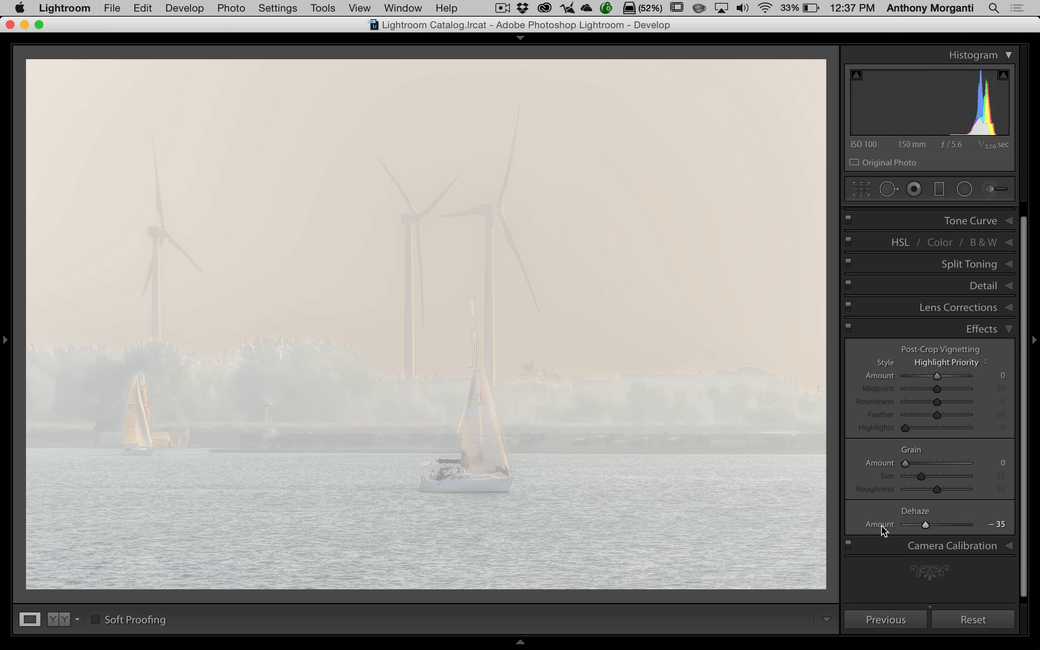
pyautogui.moveTo(925, 524); pyautogui.dragTo(938, 524)
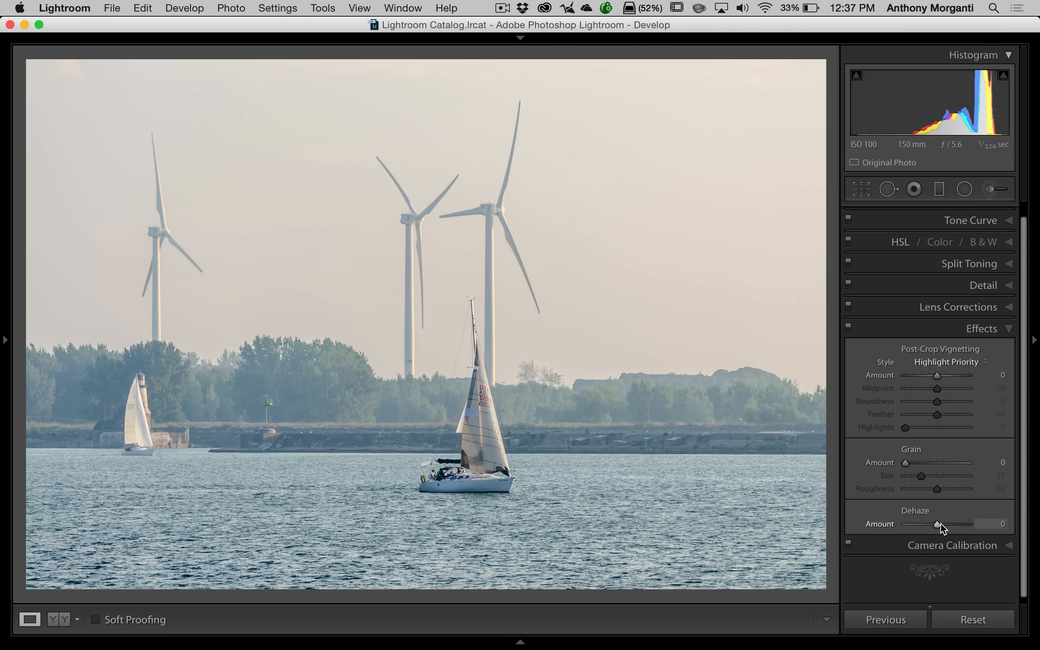
pyautogui.moveTo(559, 418)
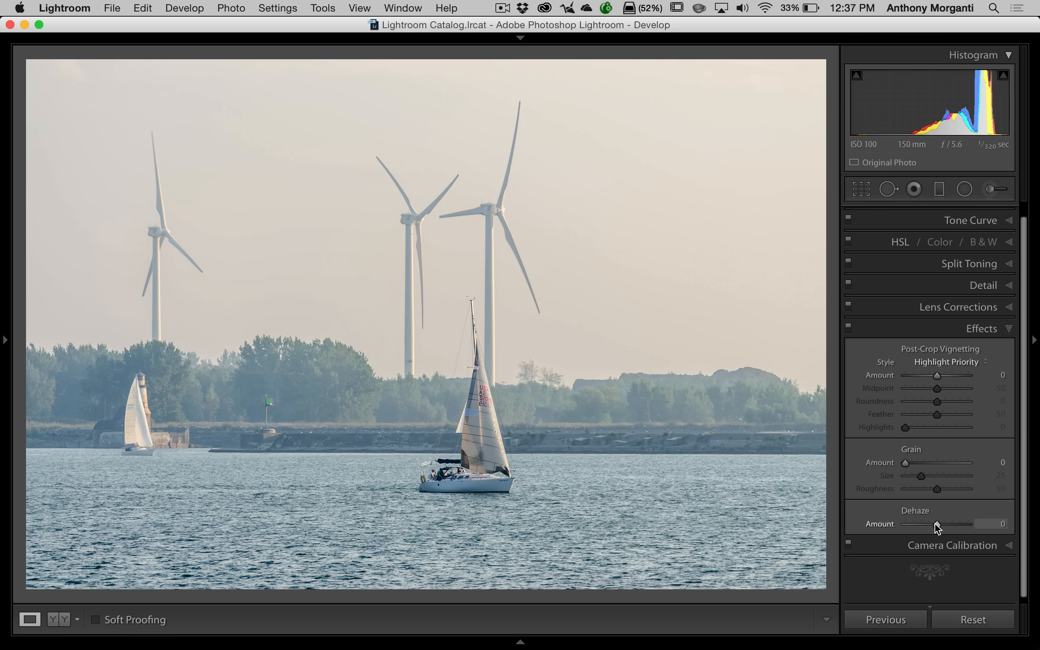
# Raise Dehaze to +34 to clear the haze from the sailboat and wind turbine photo
pyautogui.moveTo(938, 524); pyautogui.dragTo(942, 524)
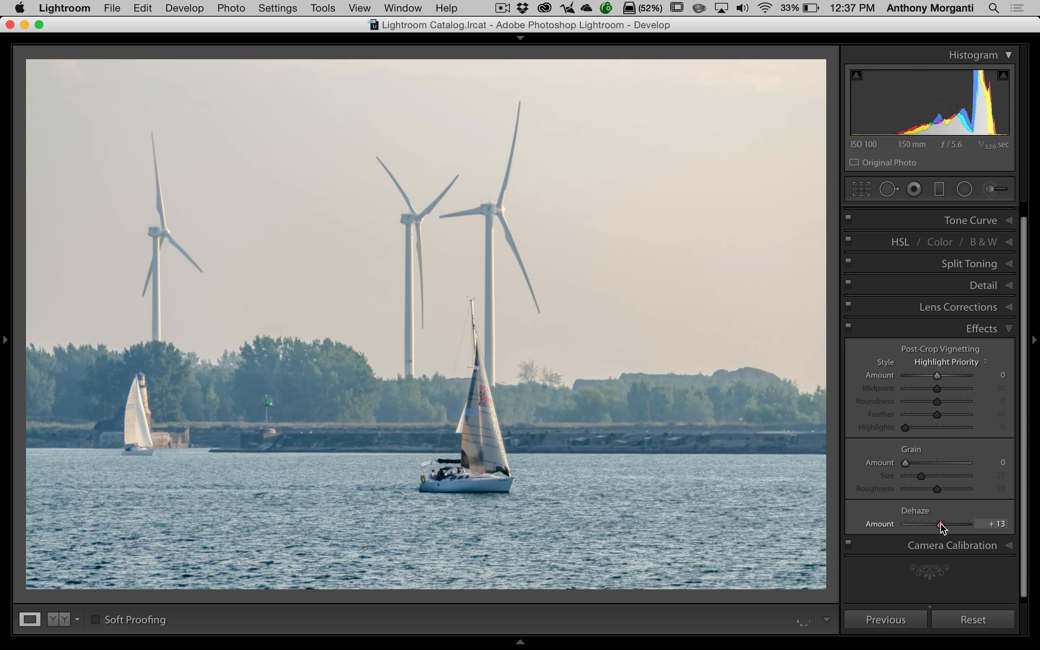
pyautogui.moveTo(941, 524); pyautogui.dragTo(950, 525)
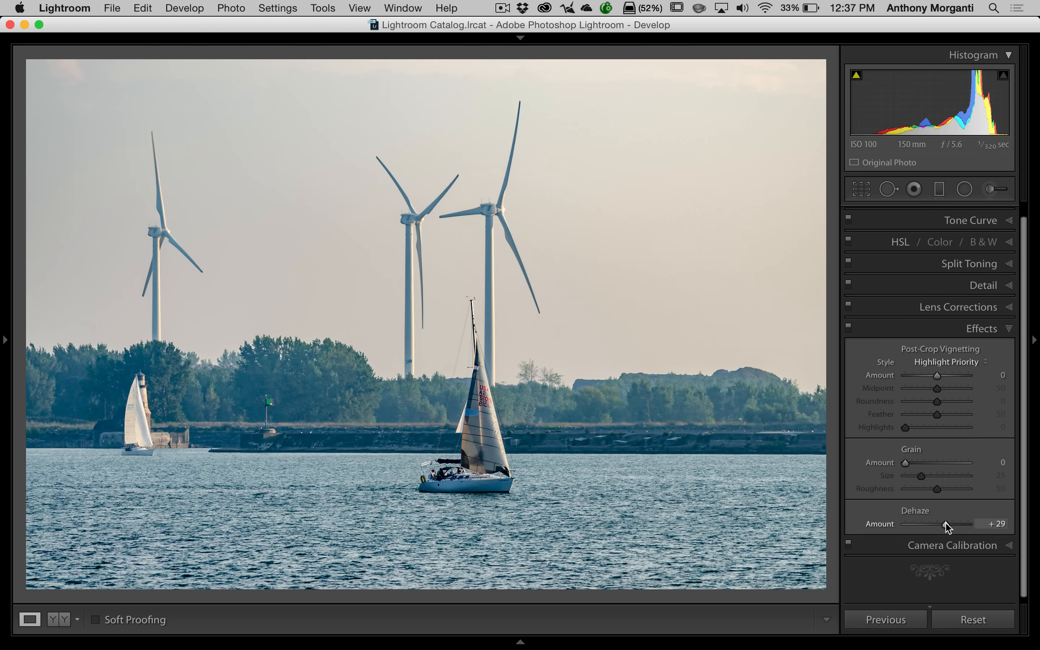
pyautogui.moveTo(935, 524); pyautogui.dragTo(946, 524)
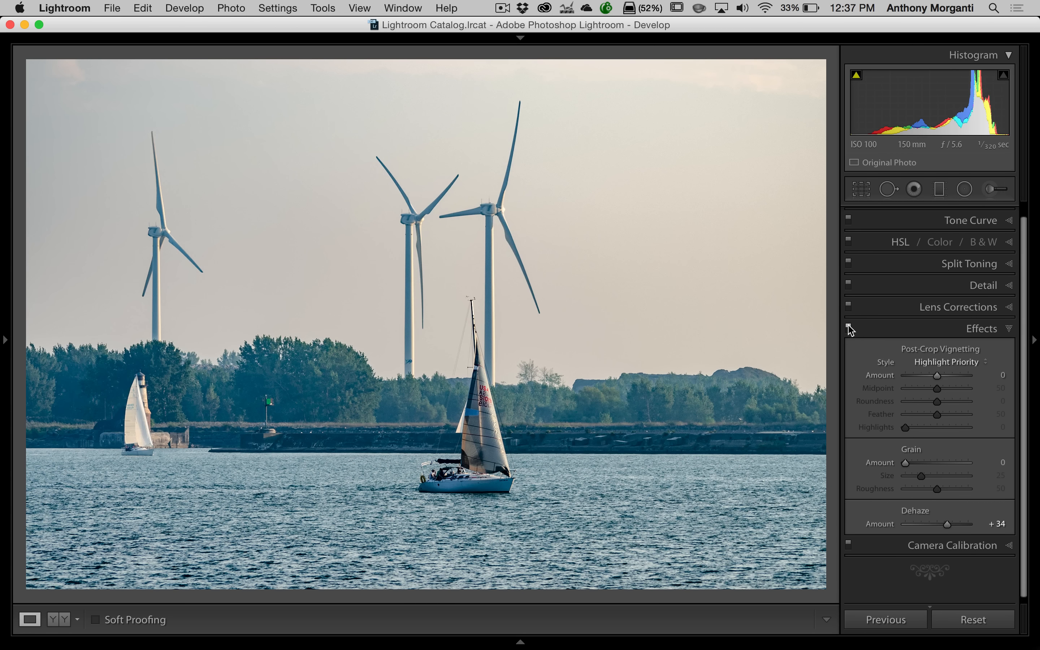
pyautogui.moveTo(320, 384)
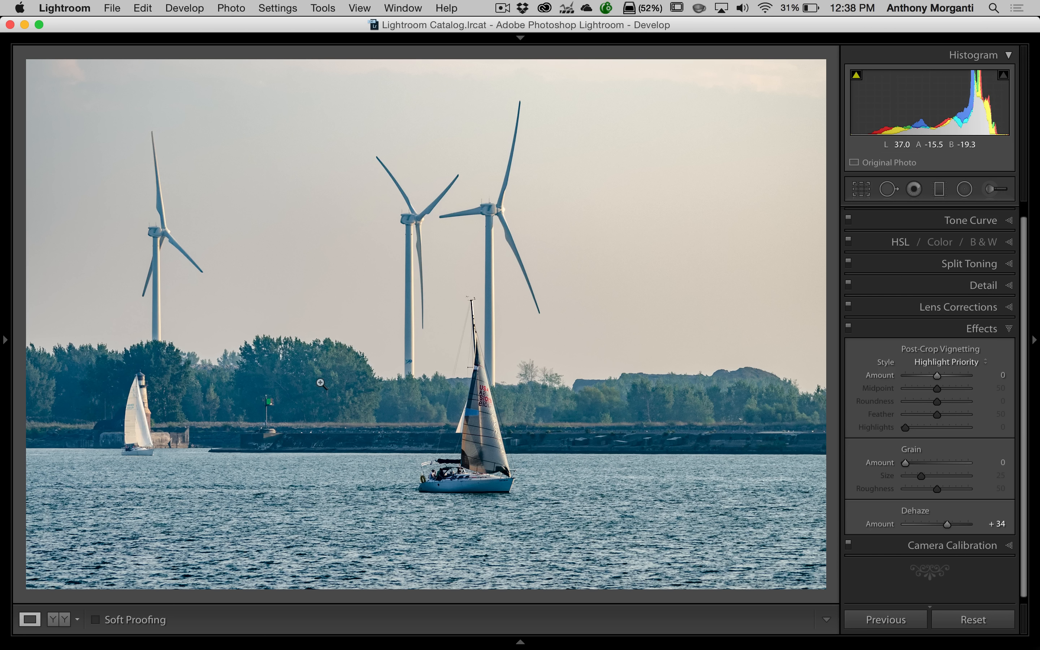
# Check the sailboat photo's Medium Contrast tone curve, then move to the hazy wind turbine photo
pyautogui.click(988, 212)
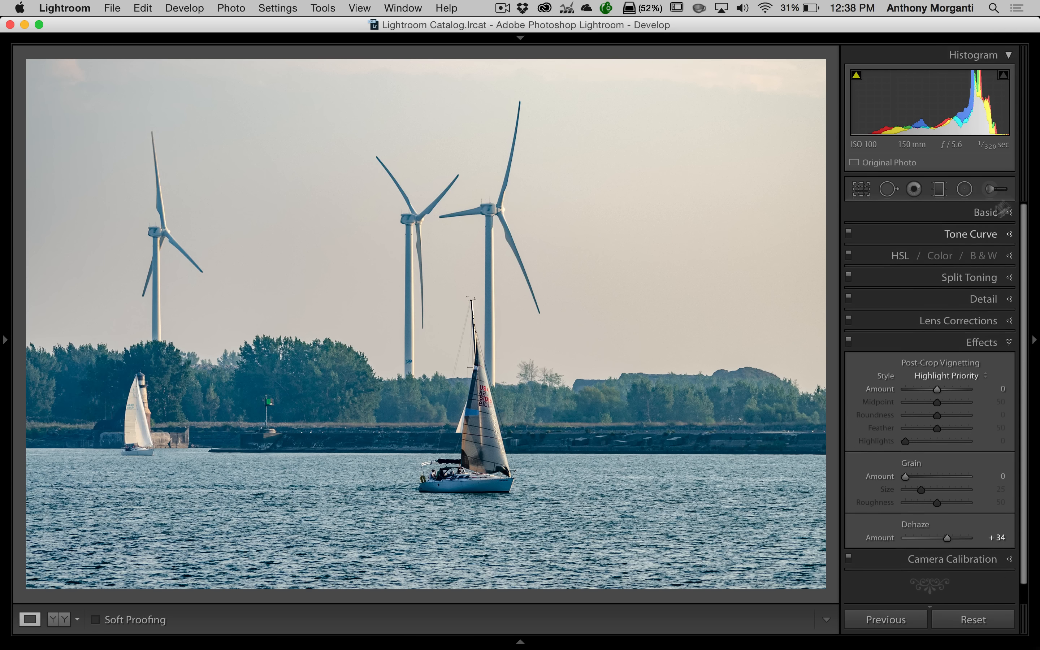
pyautogui.click(986, 212)
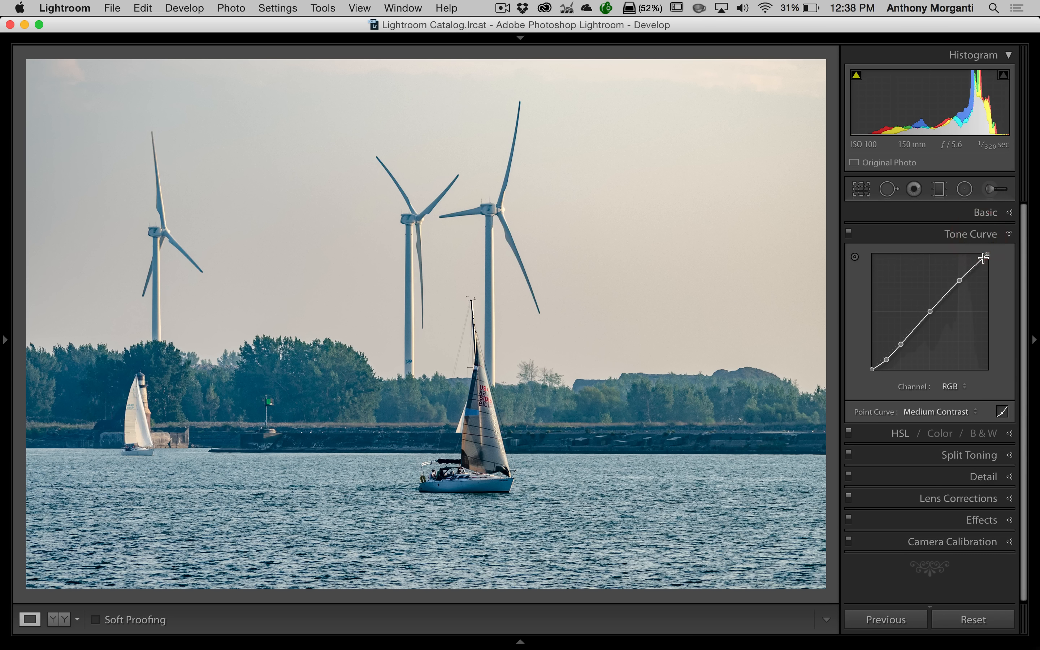
pyautogui.click(971, 233)
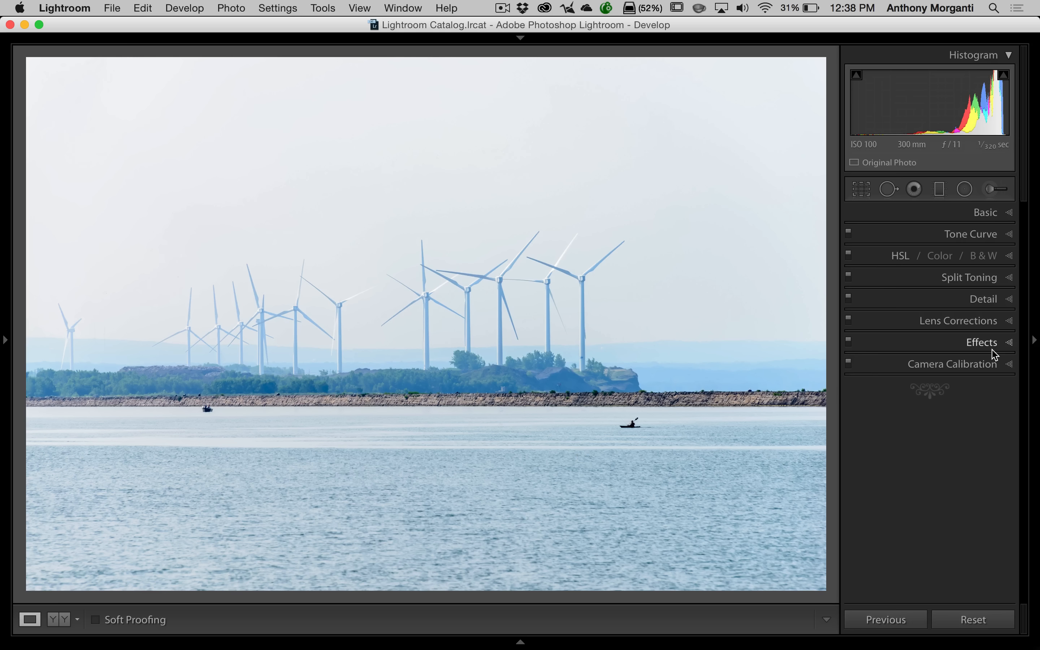
# Set Dehaze to +34 on the row-of-turbines photo to cut through its haze
pyautogui.click(982, 342)
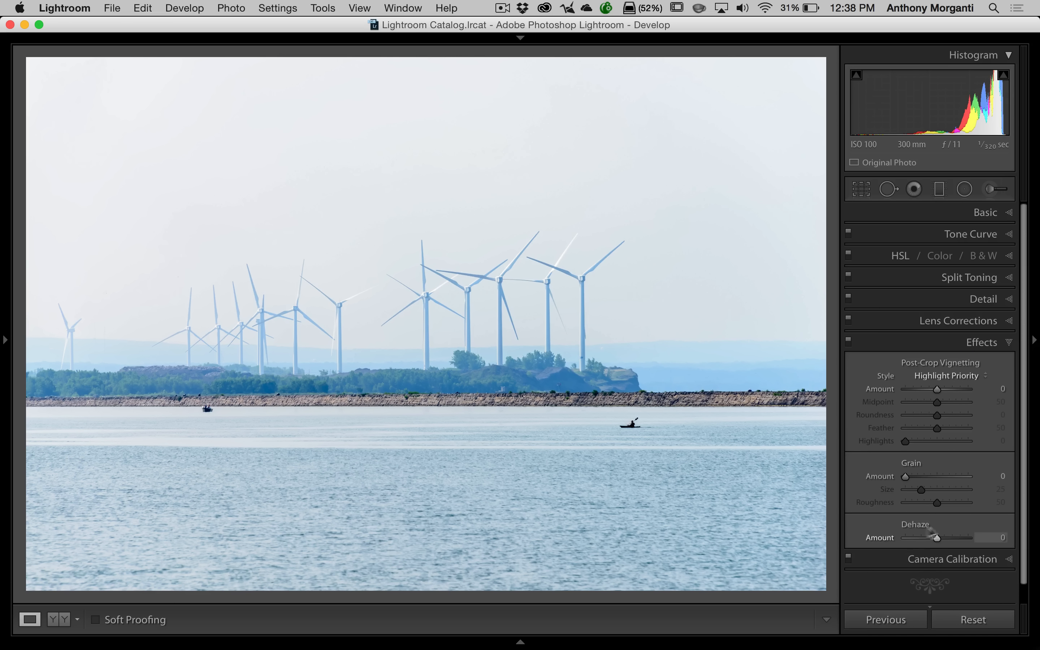
pyautogui.moveTo(935, 537); pyautogui.dragTo(942, 538)
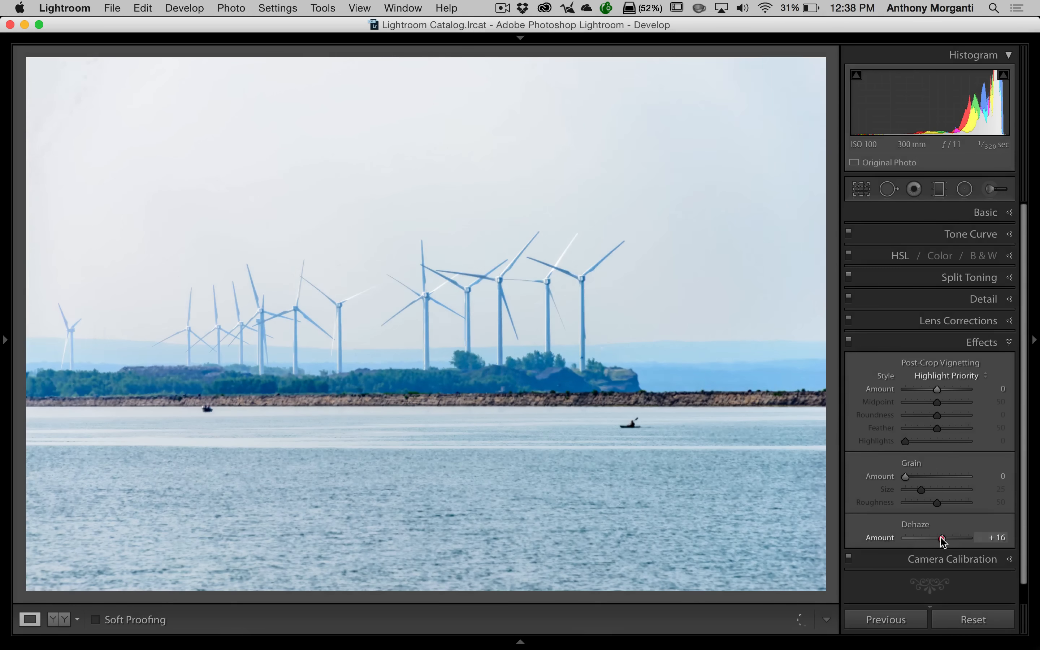
pyautogui.moveTo(941, 537); pyautogui.dragTo(947, 538)
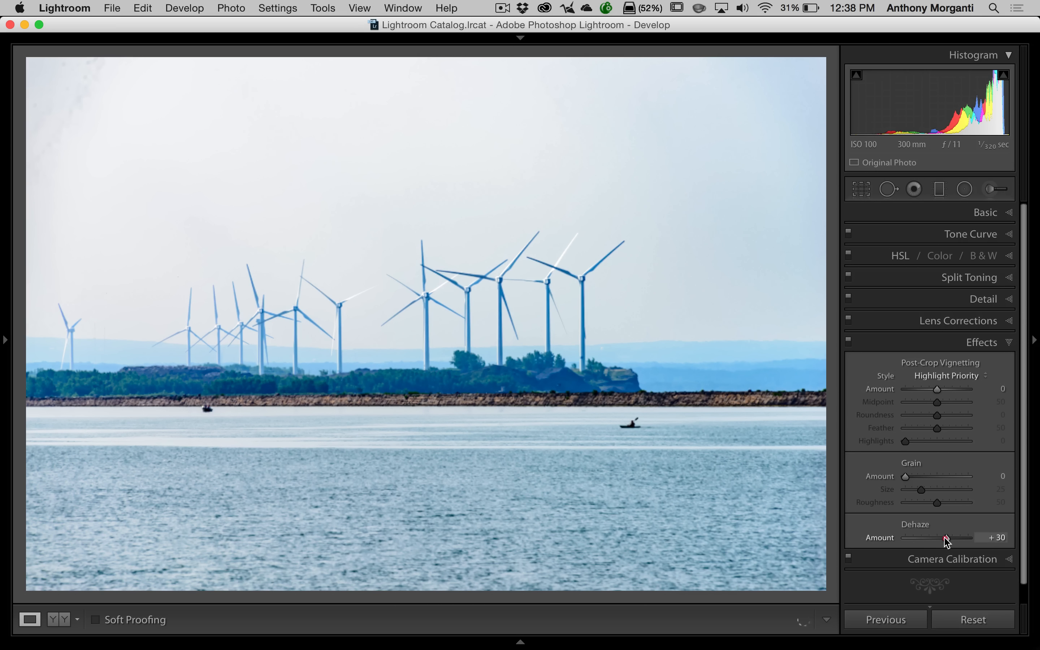
pyautogui.moveTo(943, 537); pyautogui.dragTo(947, 537)
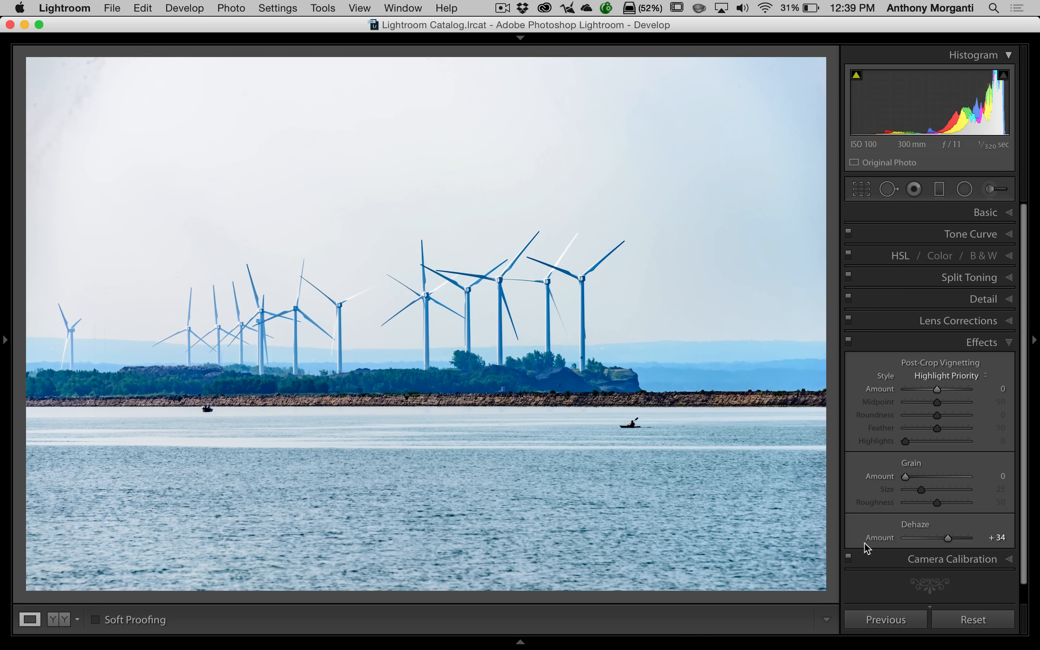
pyautogui.moveTo(947, 538); pyautogui.dragTo(938, 538)
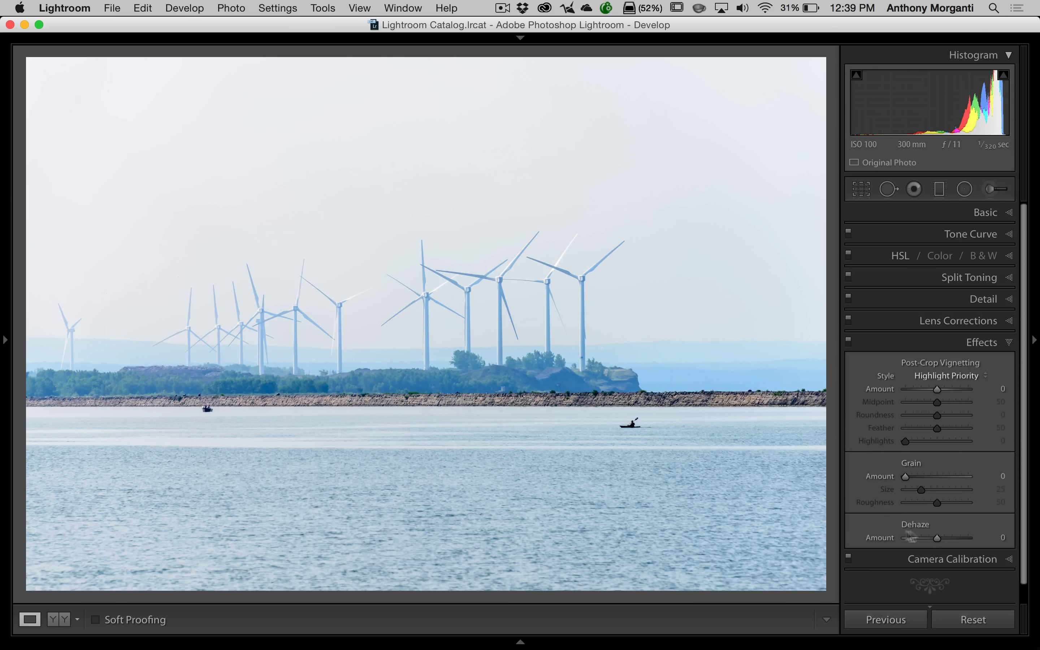
pyautogui.moveTo(938, 538); pyautogui.dragTo(953, 538)
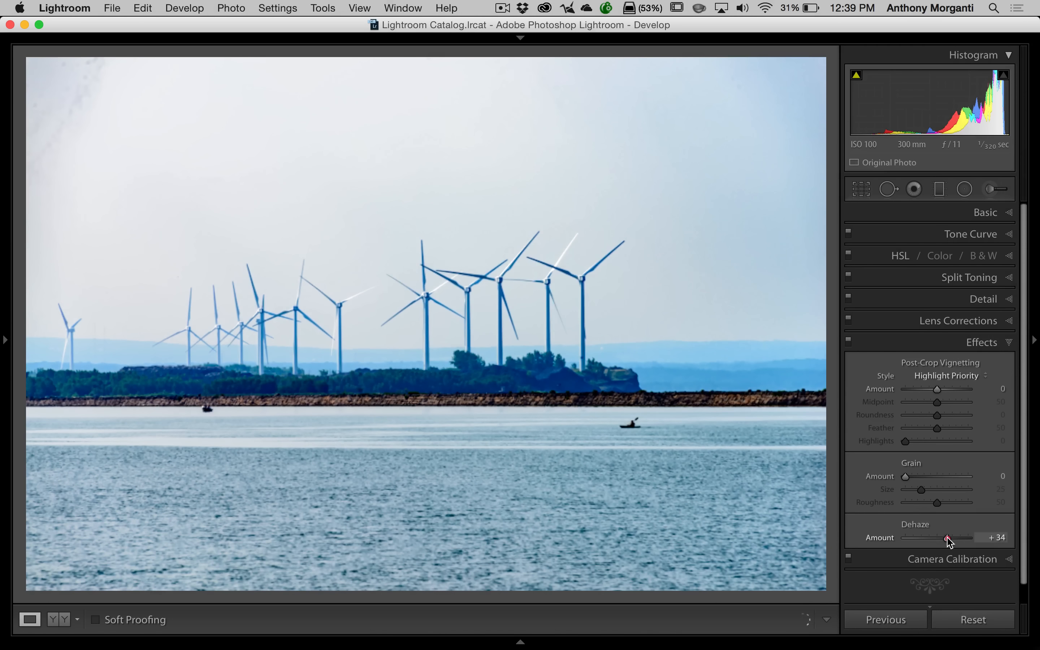
pyautogui.moveTo(942, 537); pyautogui.dragTo(947, 538)
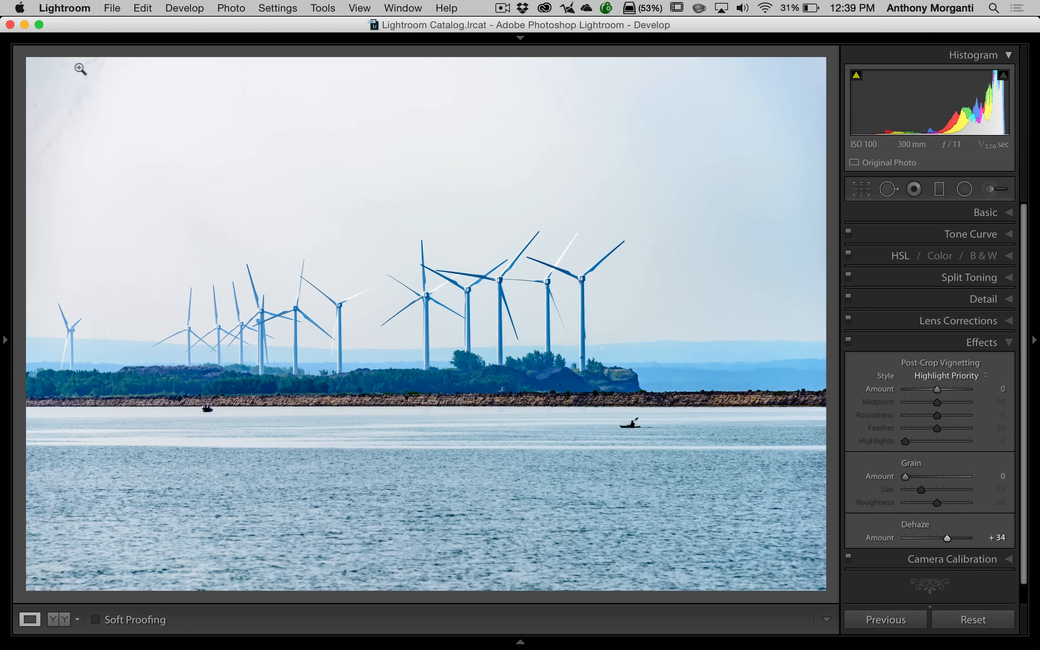
pyautogui.moveTo(564, 335)
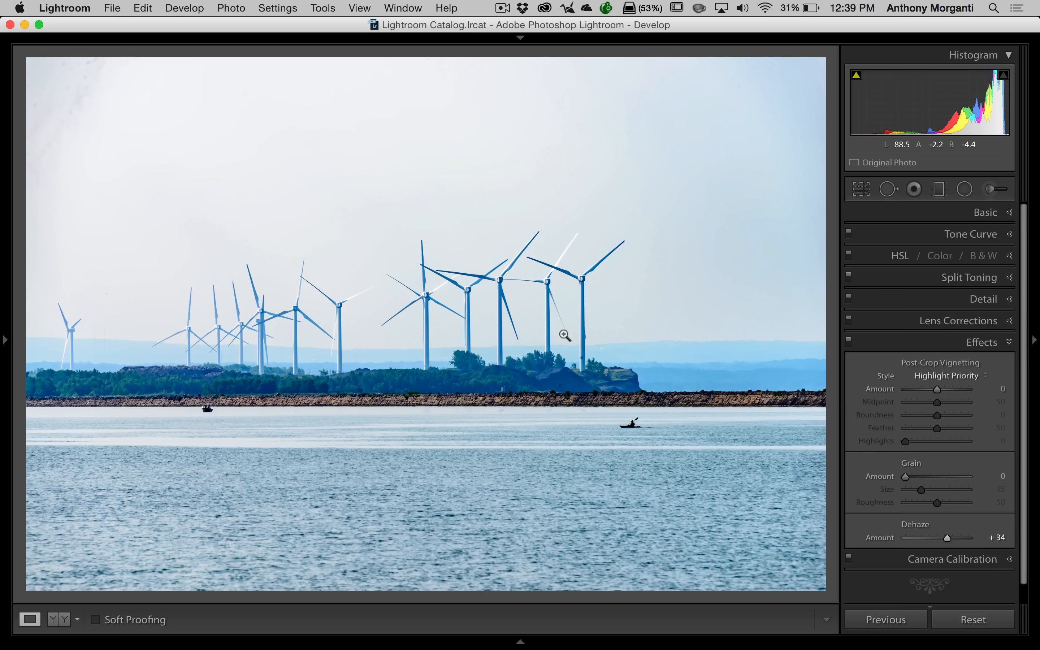
pyautogui.moveTo(90, 93)
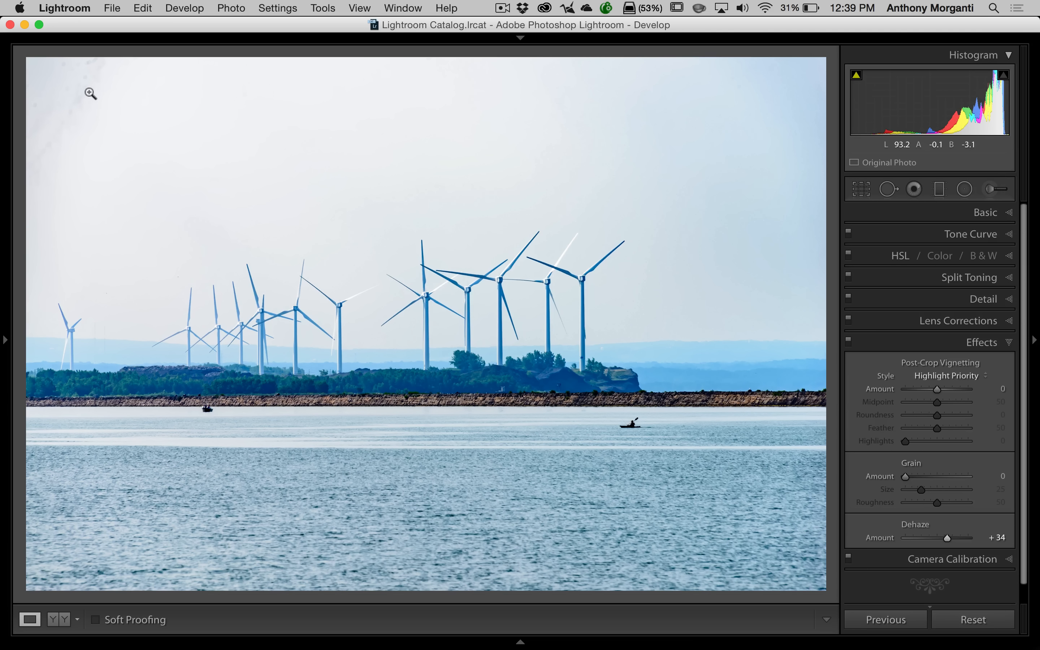
pyautogui.moveTo(227, 115)
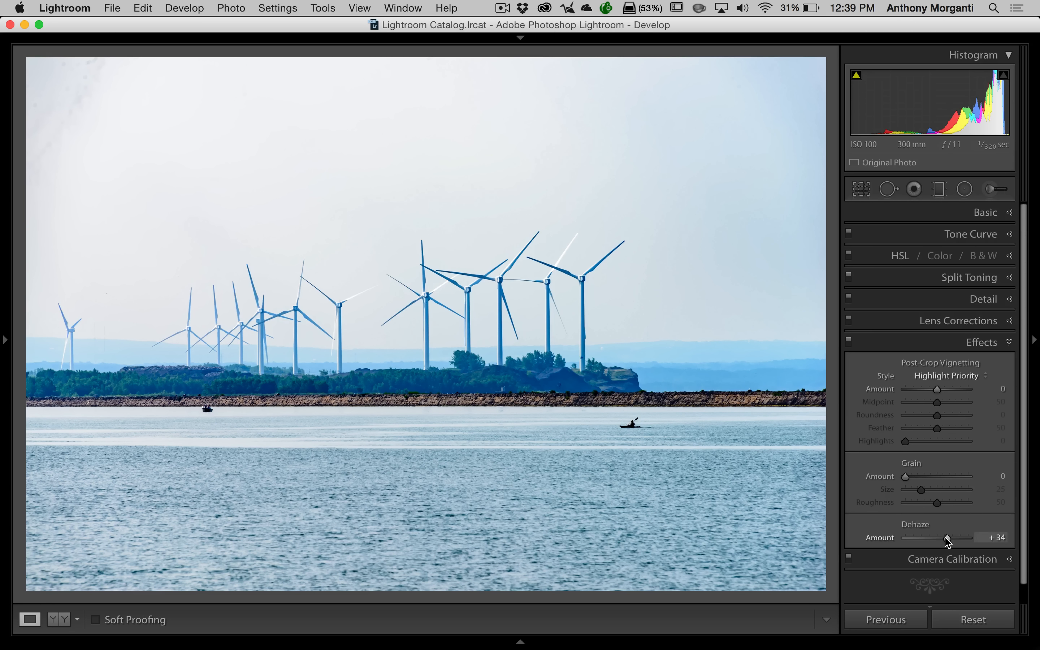
# Try Dehaze at +57, compare at 0, then settle the turbine photo at +31
pyautogui.moveTo(948, 537); pyautogui.dragTo(962, 537)
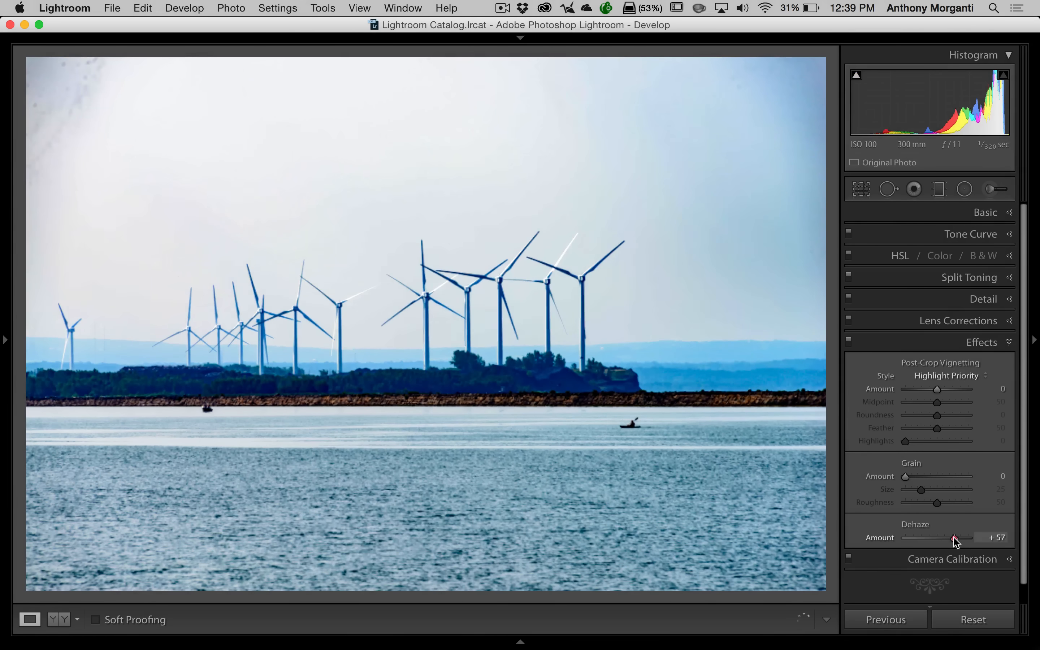
pyautogui.moveTo(952, 537); pyautogui.dragTo(972, 537)
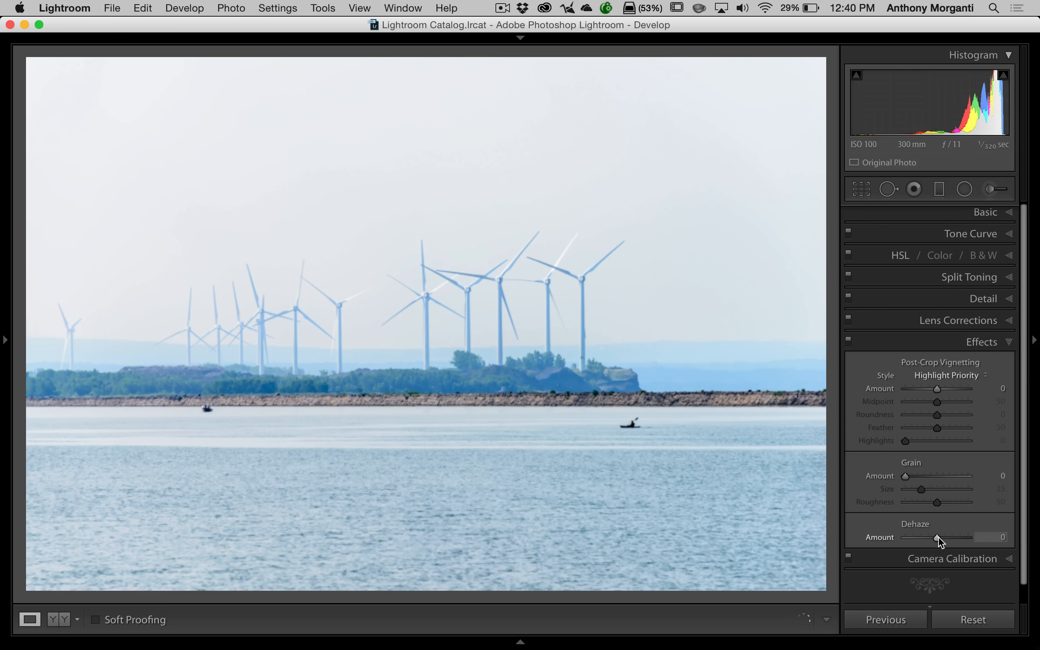
pyautogui.moveTo(937, 538); pyautogui.dragTo(945, 538)
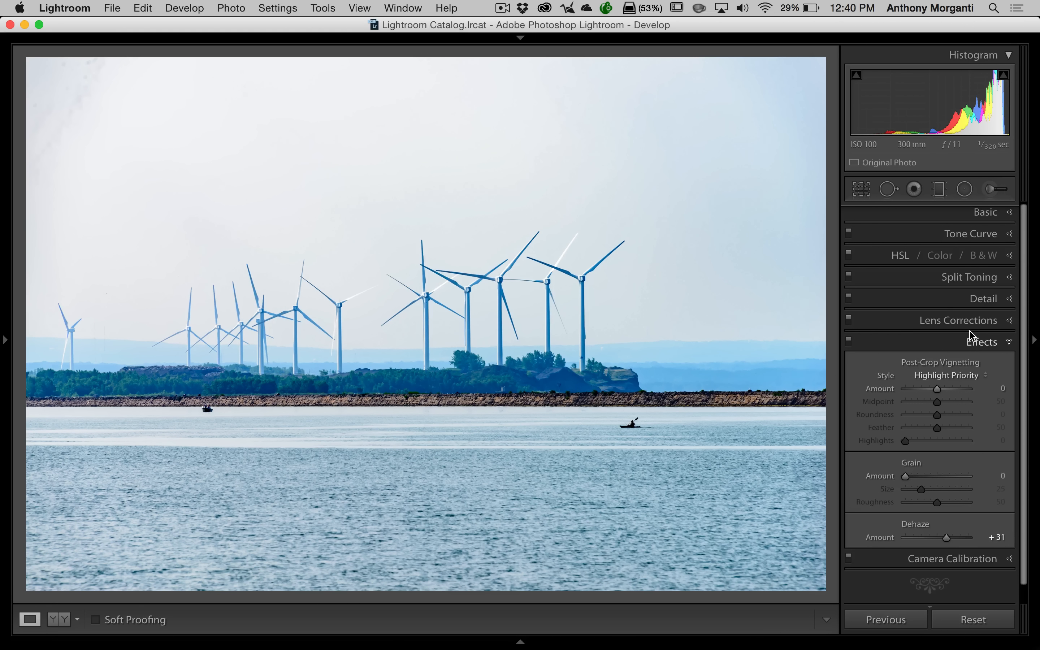
pyautogui.click(982, 342)
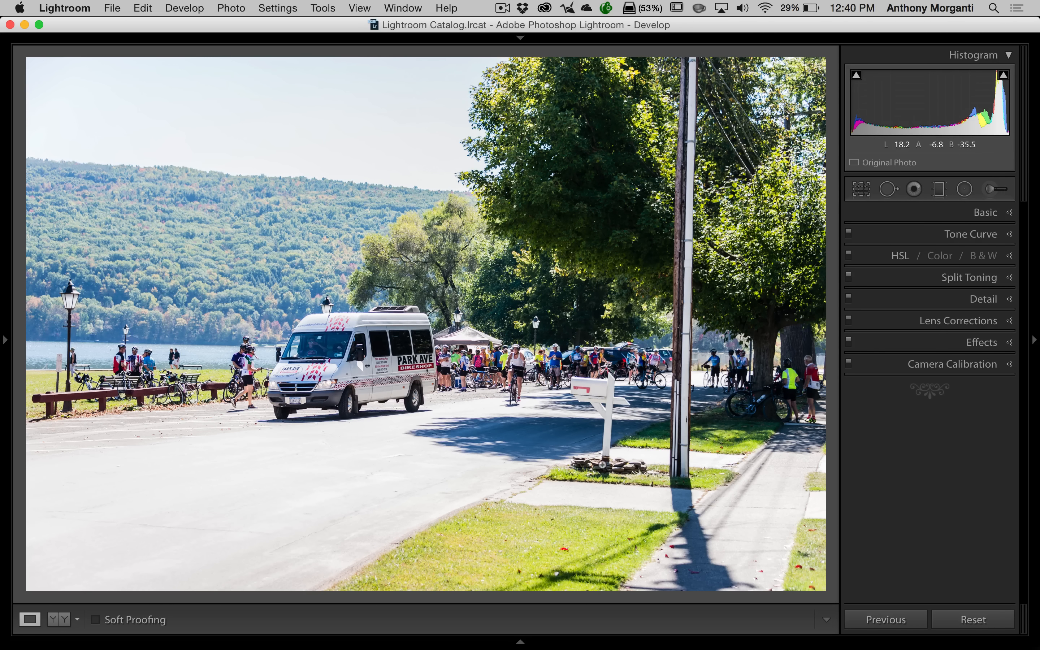
pyautogui.moveTo(604, 461)
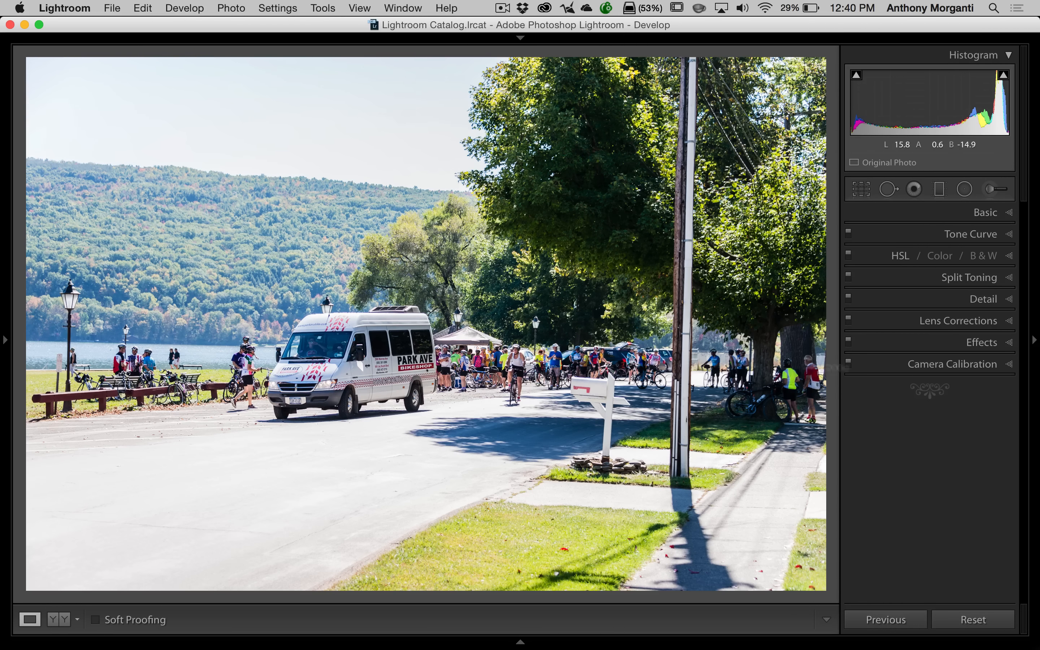
# Set Dehaze to +37 on the lakeside street photo with cyclists
pyautogui.click(981, 341)
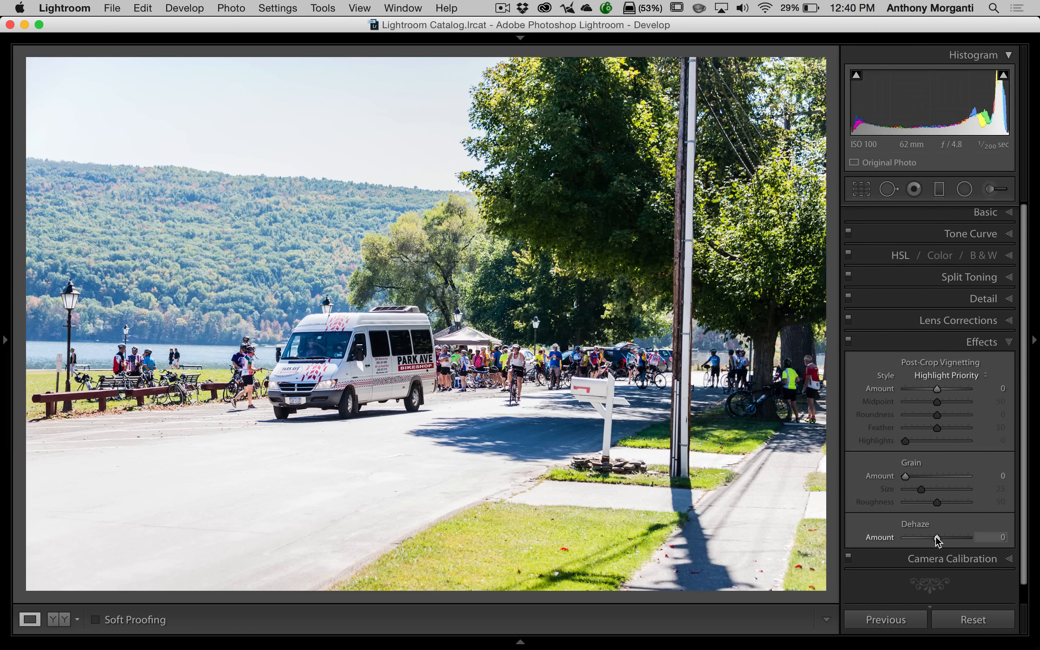
pyautogui.moveTo(935, 537); pyautogui.dragTo(948, 537)
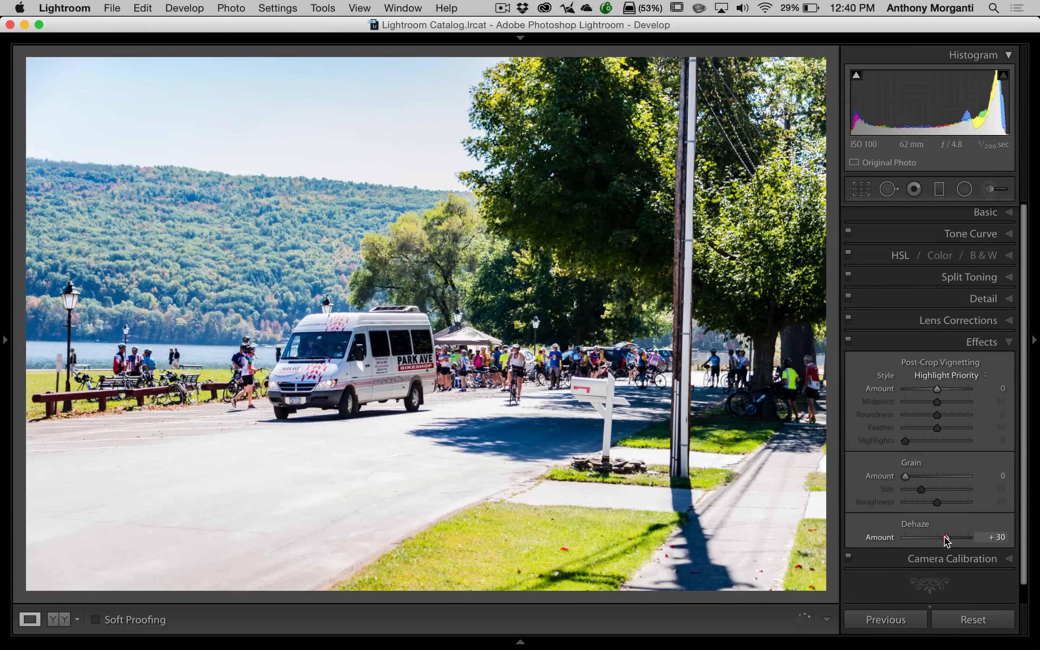
pyautogui.moveTo(942, 538); pyautogui.dragTo(959, 538)
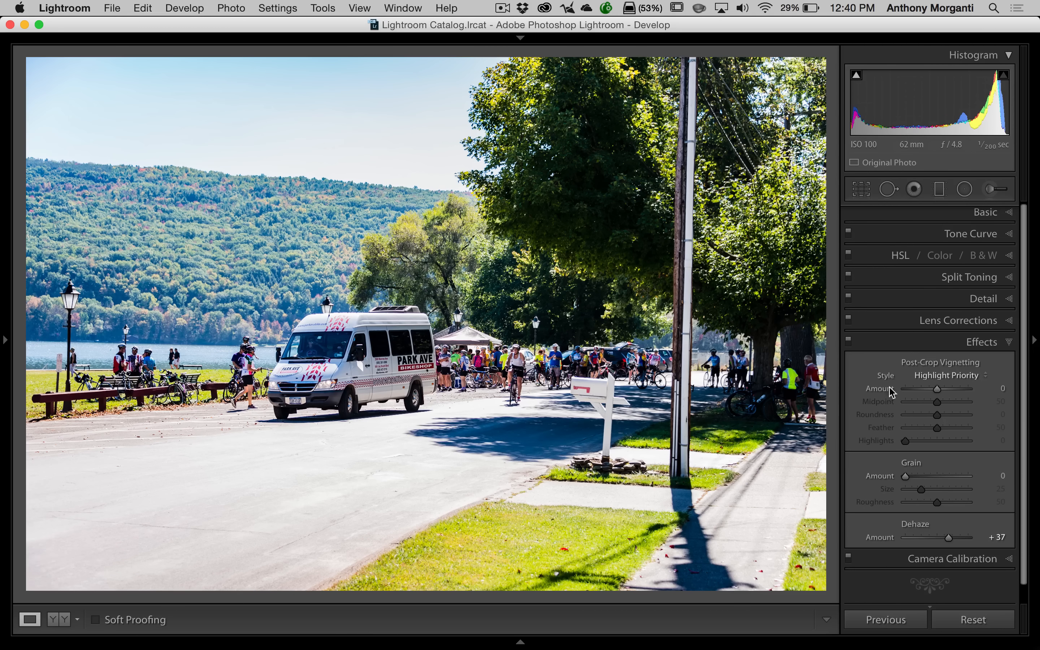
pyautogui.moveTo(986, 212)
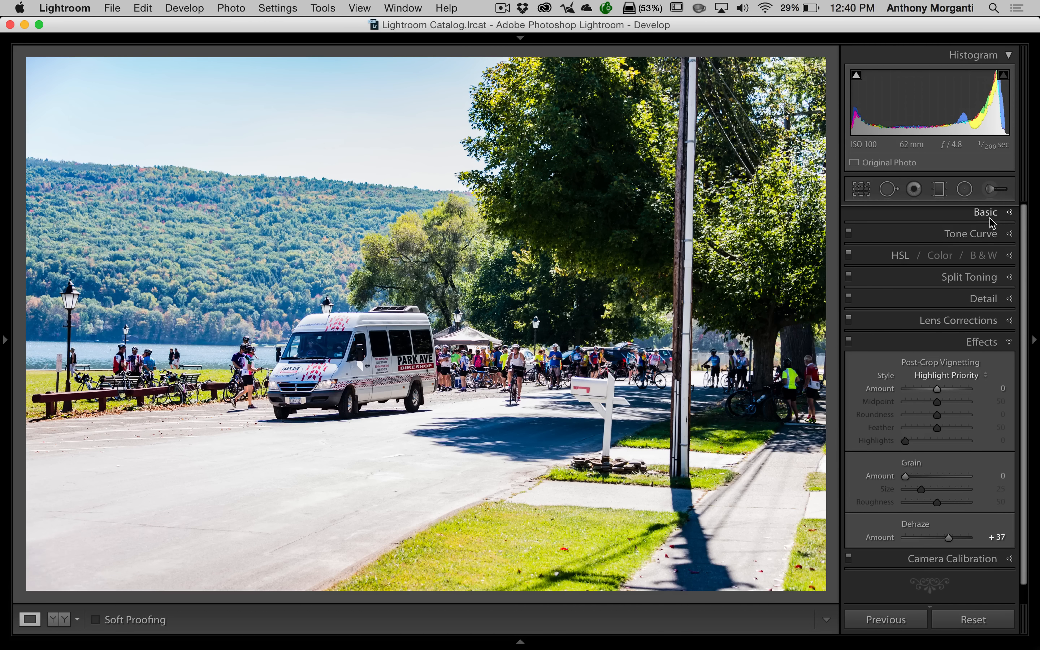
# Return the photo's Saturation to 0 in the Basic panel, keeping Dehaze at +37
pyautogui.click(985, 212)
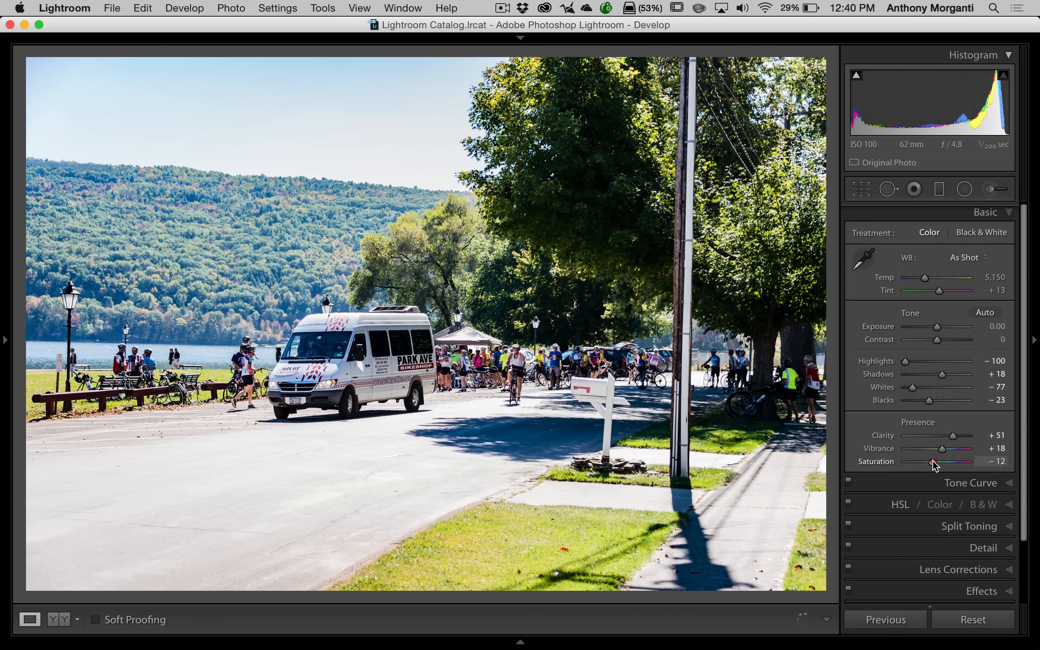
pyautogui.moveTo(933, 461); pyautogui.dragTo(938, 461)
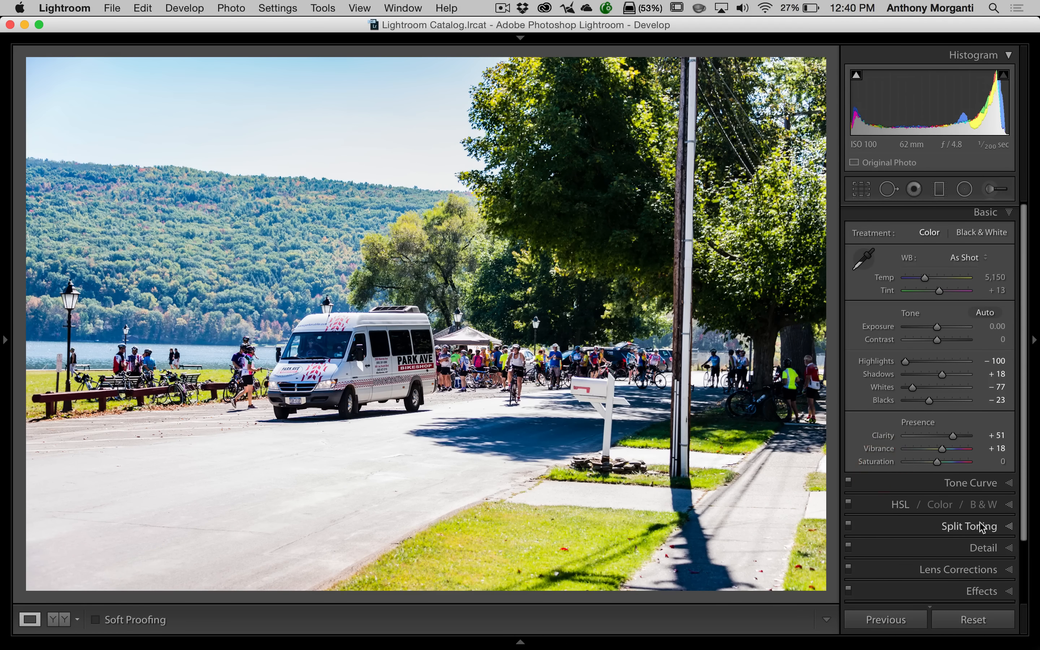
pyautogui.click(986, 212)
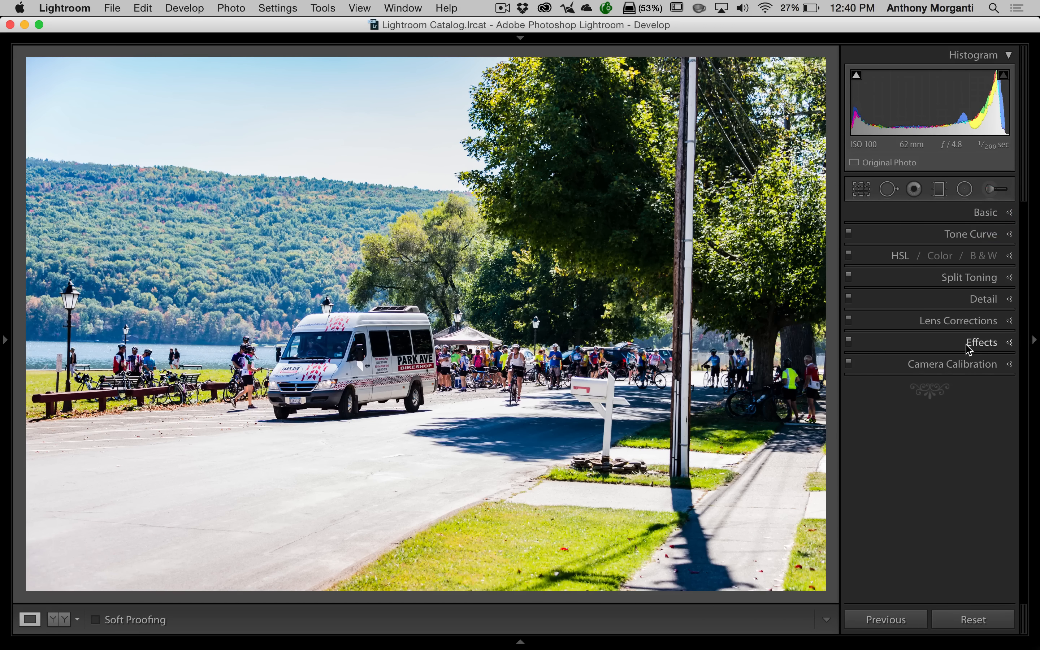
pyautogui.click(981, 343)
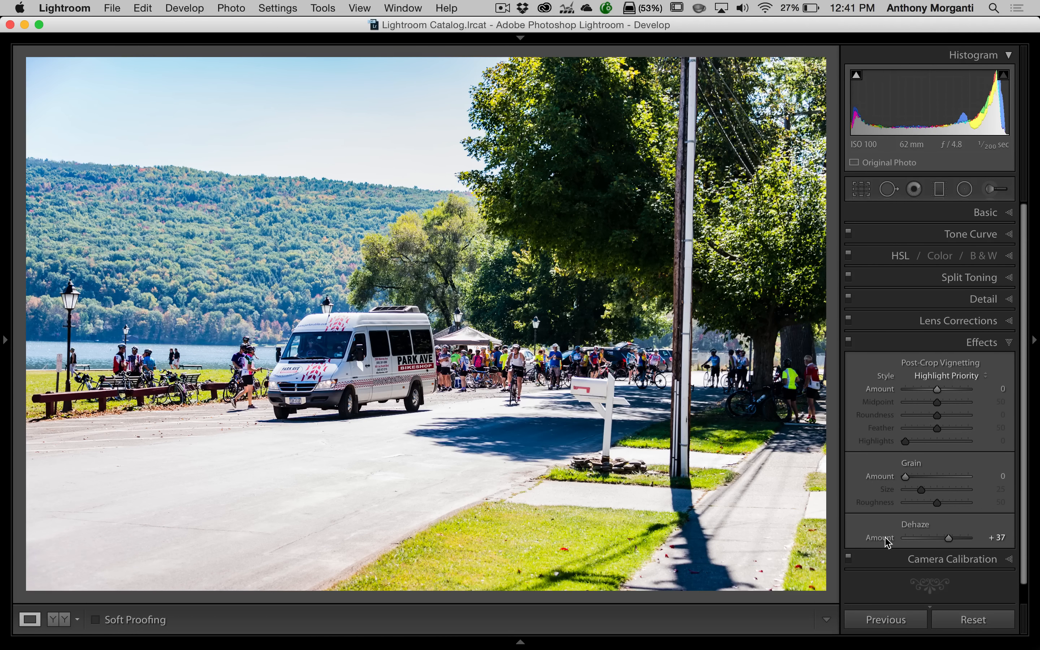
pyautogui.moveTo(931, 526)
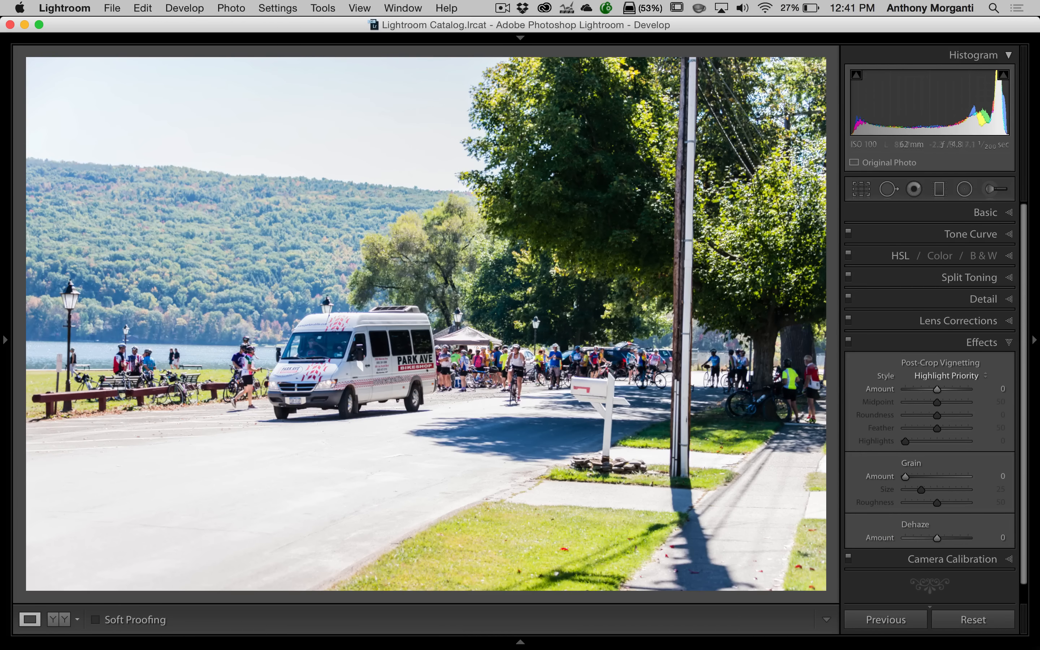
# Reset Dehaze to 0 so the lakeside photo returns to its hazy look
pyautogui.click(982, 342)
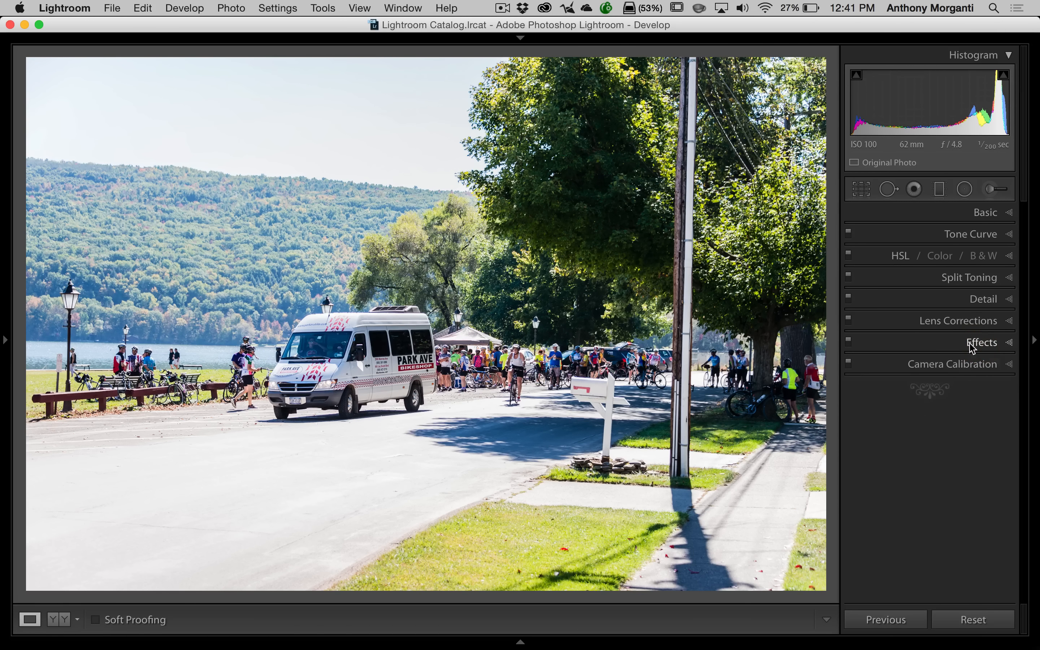
pyautogui.click(990, 189)
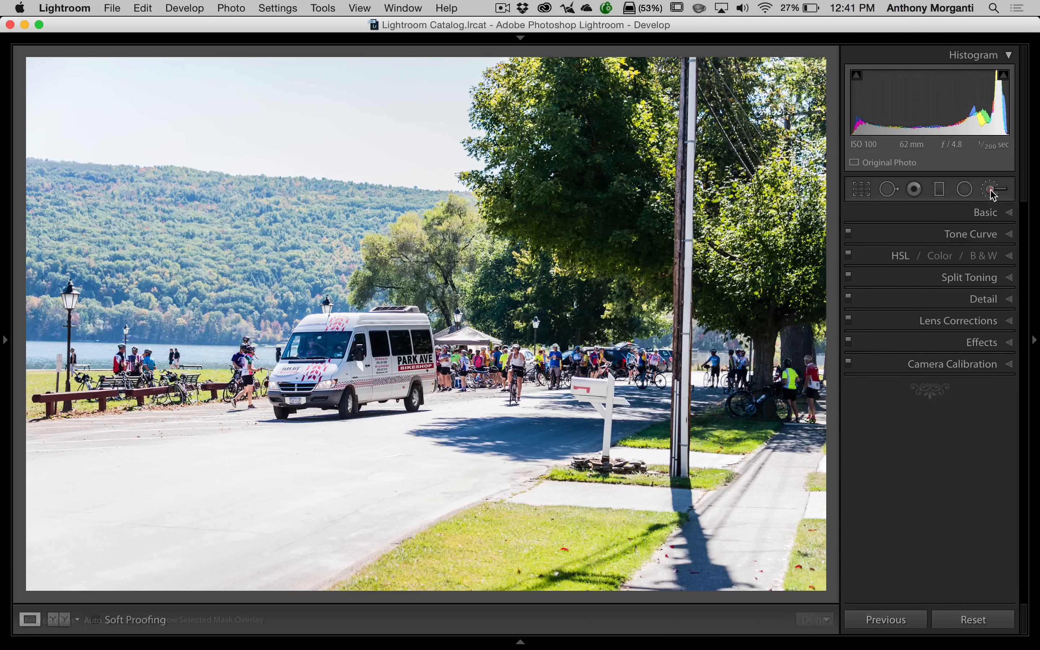
# Brush Contrast 100 and Clarity 72 onto the hazy background hills with the Adjustment Brush
pyautogui.click(991, 189)
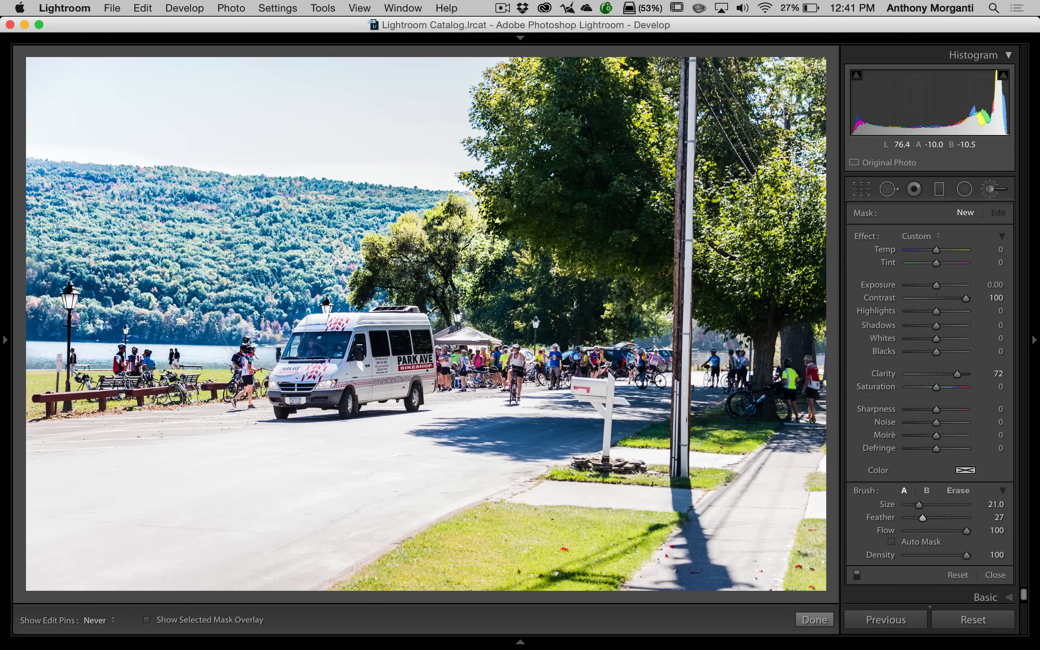
pyautogui.moveTo(69, 91)
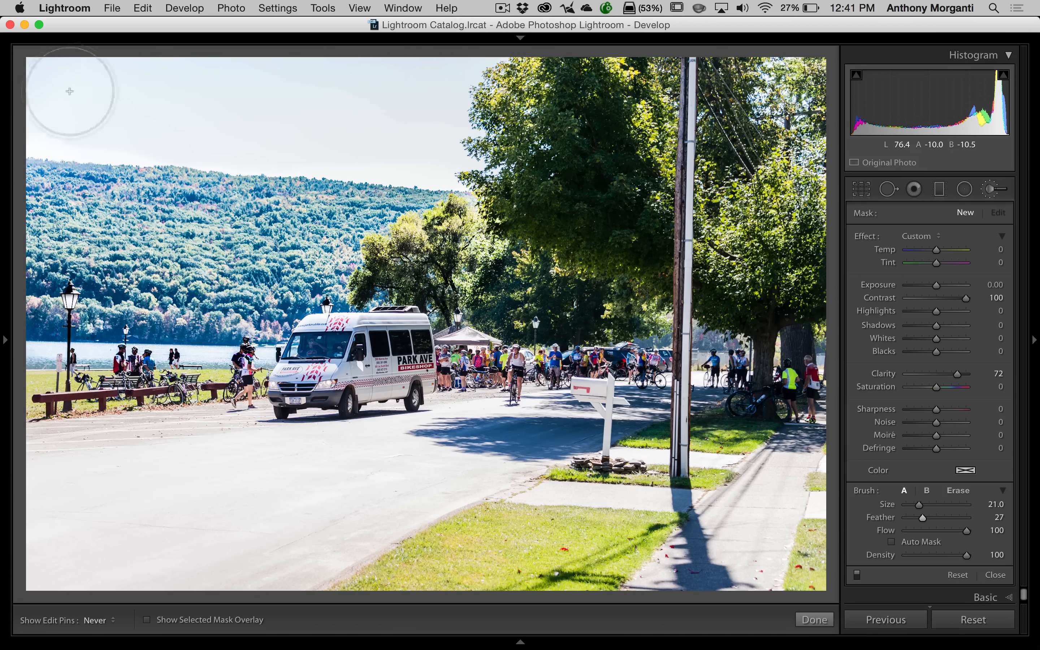
pyautogui.moveTo(194, 135)
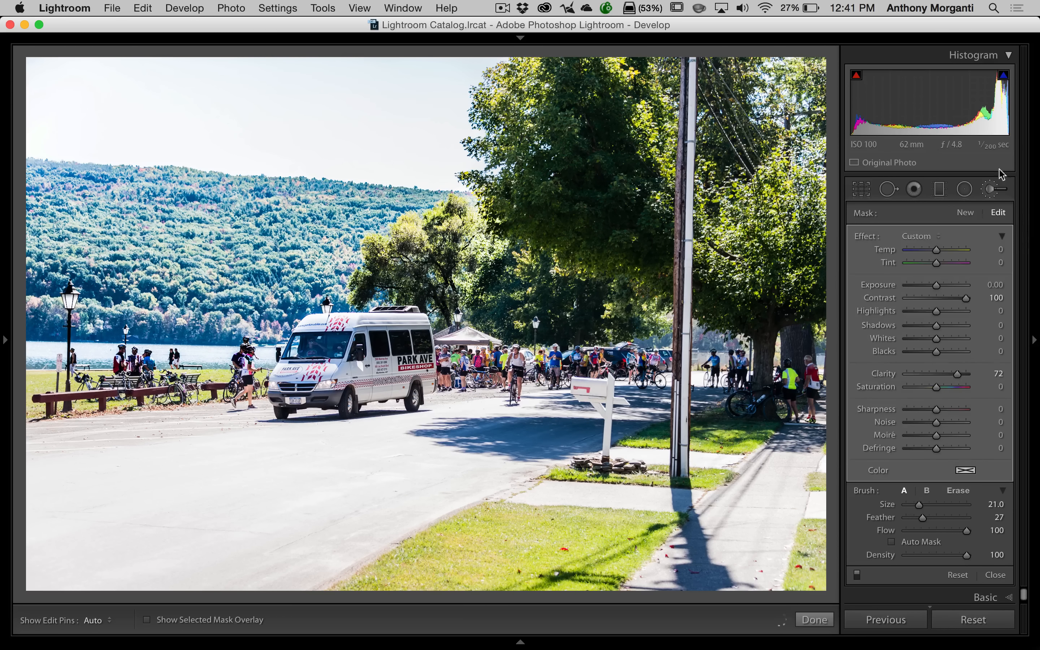
pyautogui.moveTo(862, 583)
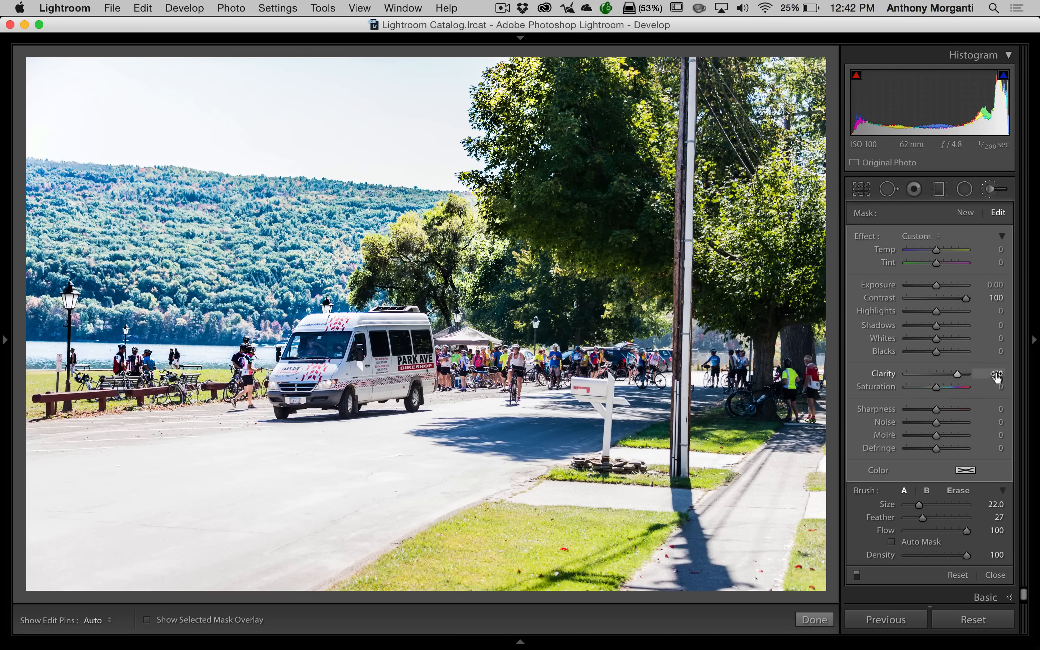
pyautogui.moveTo(954, 374); pyautogui.dragTo(982, 373)
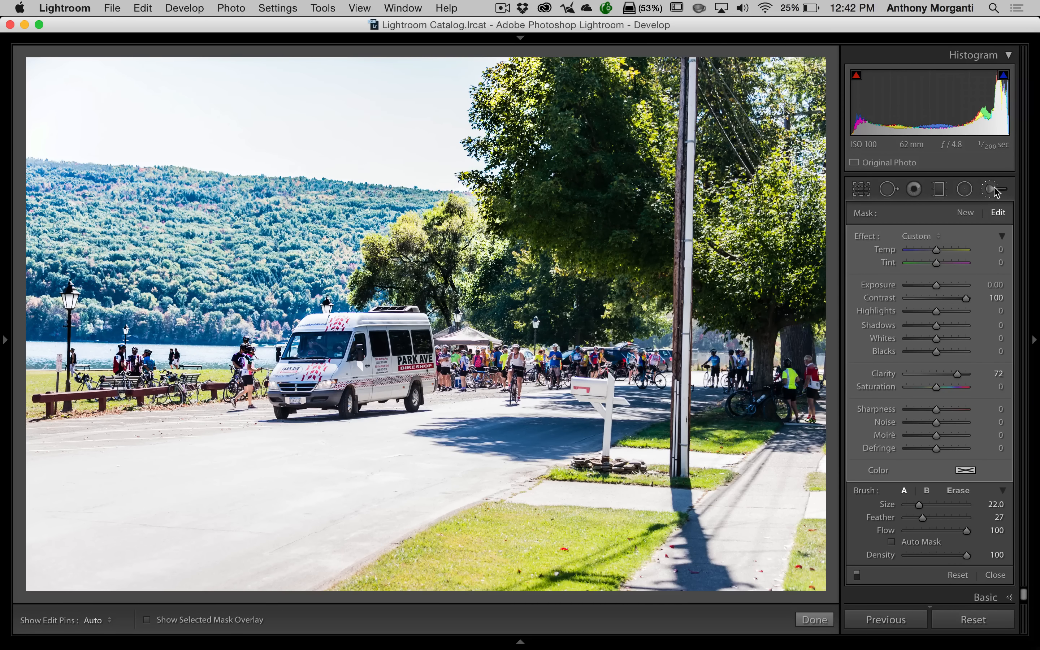
pyautogui.moveTo(989, 189)
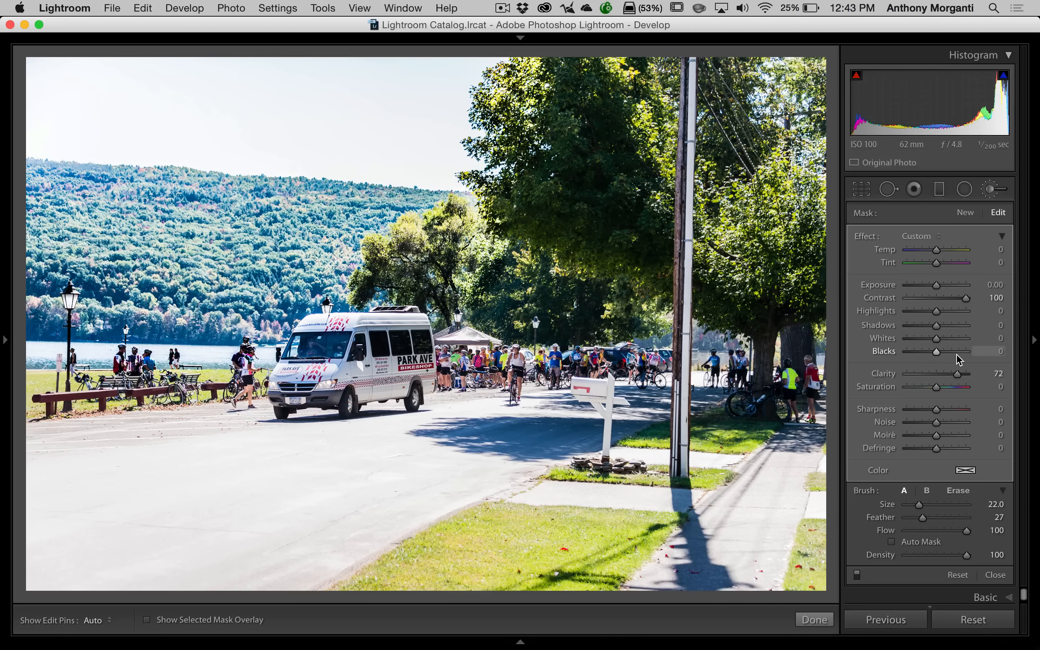
pyautogui.moveTo(881, 338)
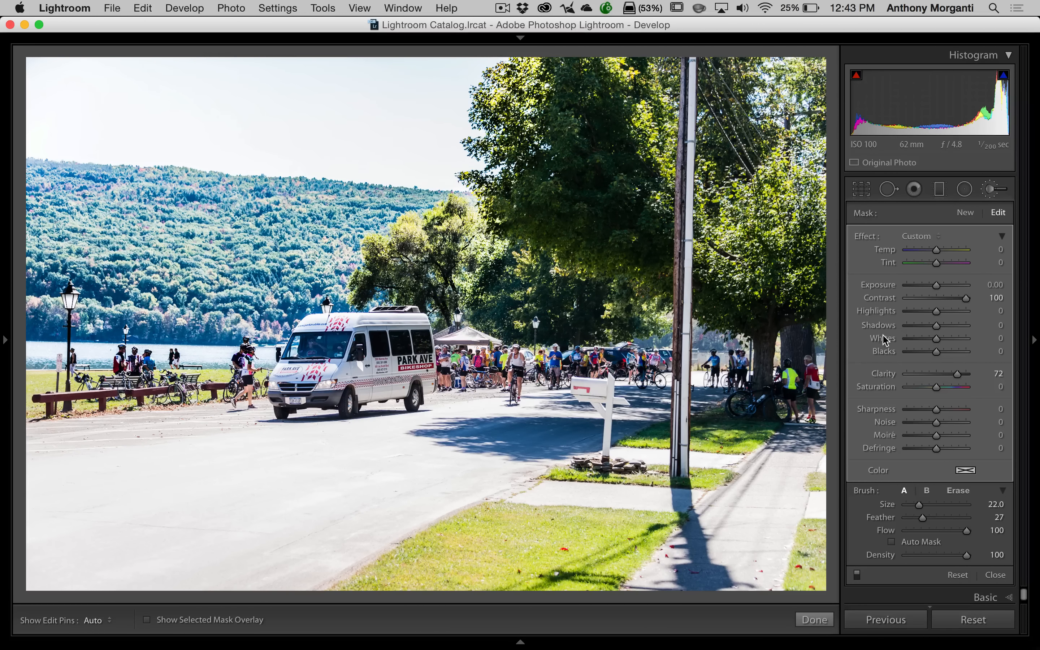
pyautogui.moveTo(882, 357)
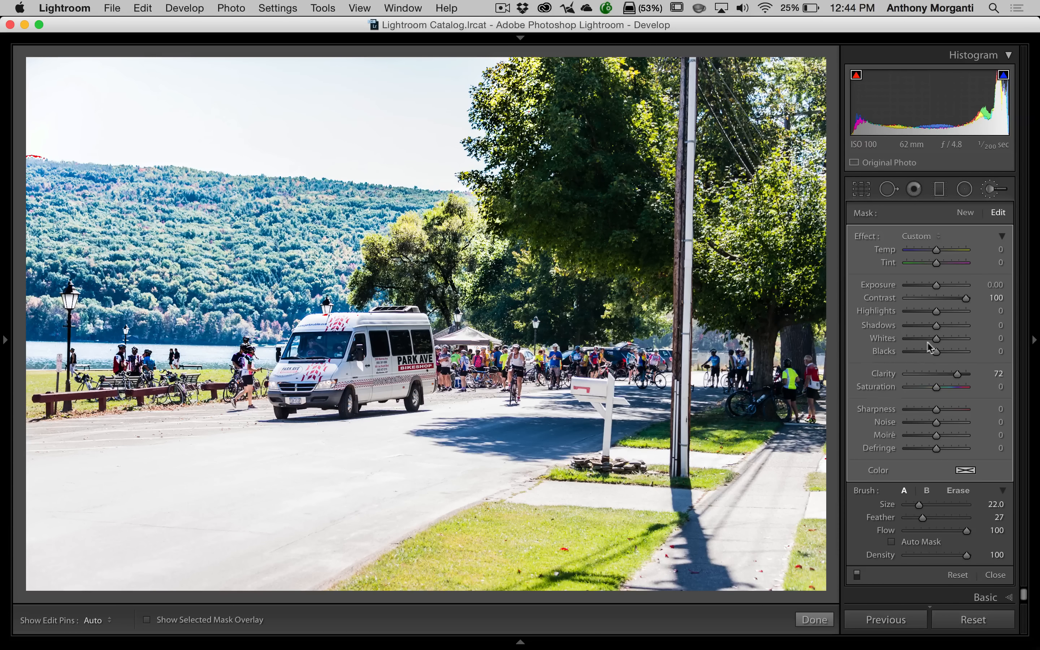
# Test brushed Whites up to 54 and Blacks from -99 to 17, settling Blacks at 12
pyautogui.moveTo(937, 337); pyautogui.dragTo(948, 337)
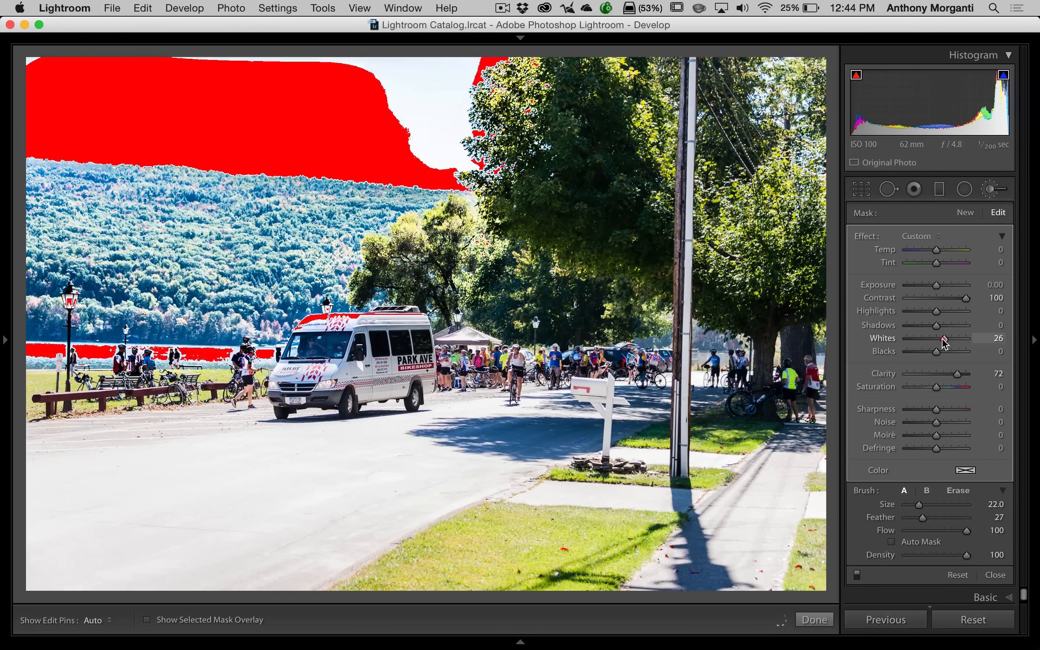
pyautogui.moveTo(948, 337); pyautogui.dragTo(968, 338)
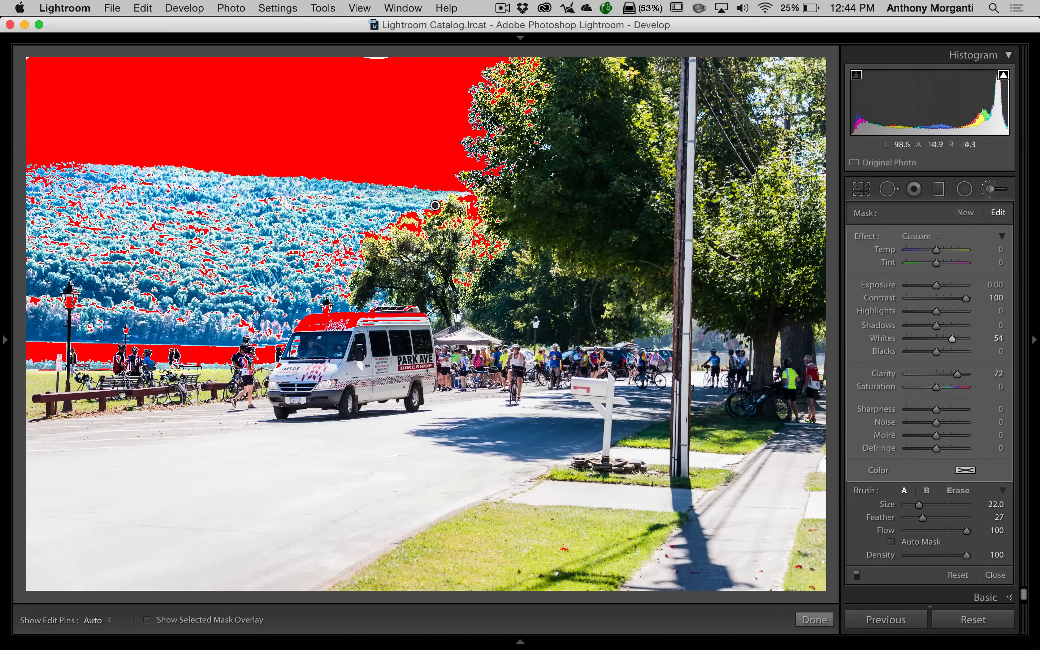
pyautogui.moveTo(936, 354); pyautogui.dragTo(934, 353)
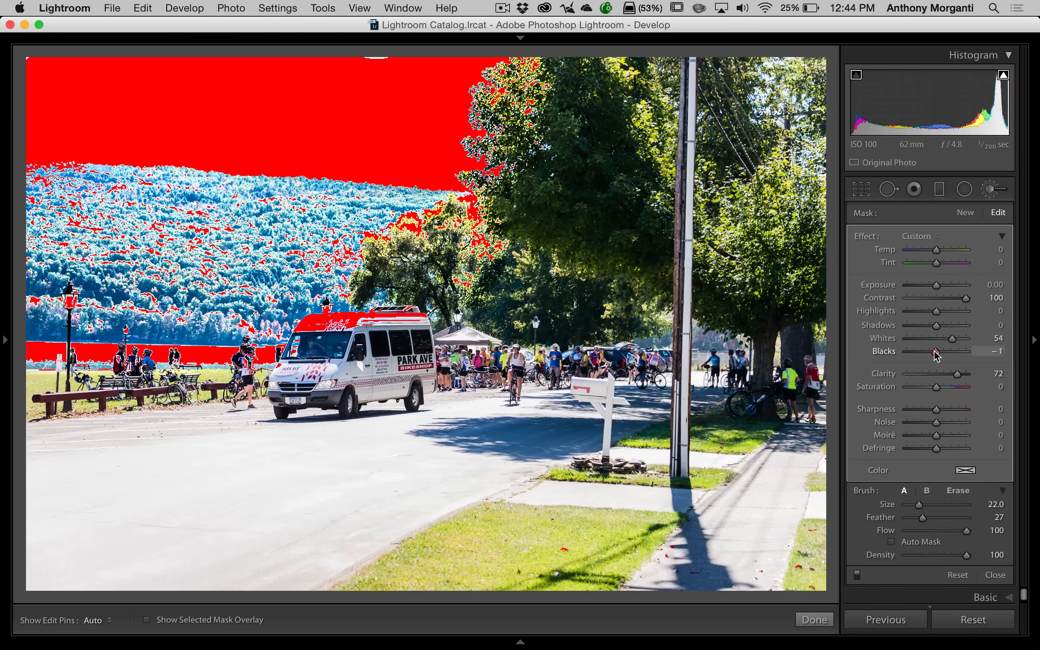
pyautogui.moveTo(935, 354); pyautogui.dragTo(912, 353)
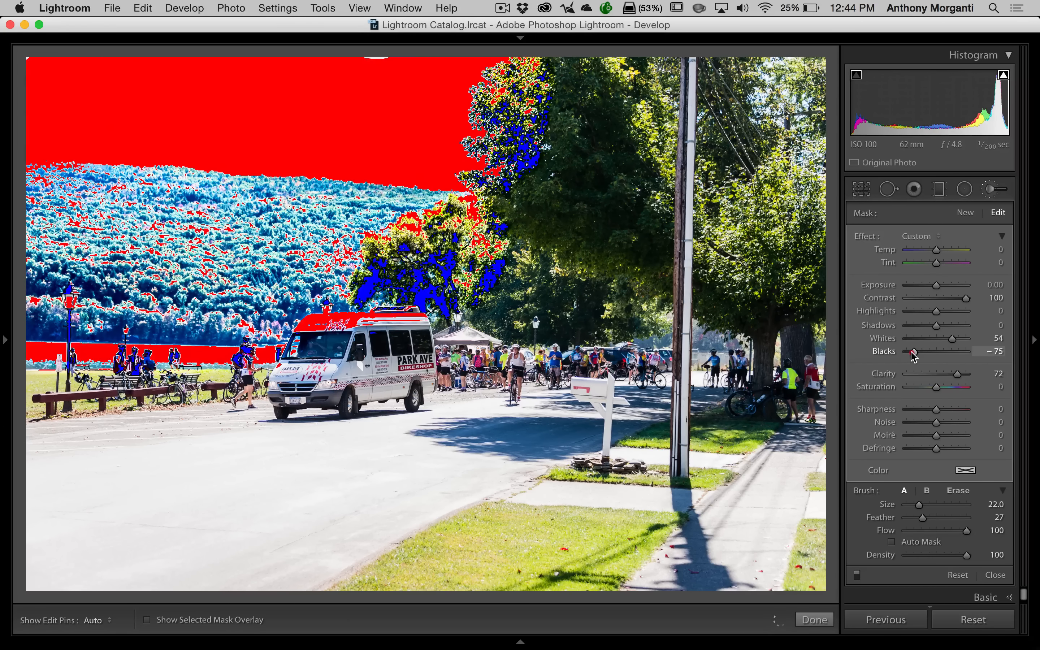
pyautogui.moveTo(911, 351); pyautogui.dragTo(907, 351)
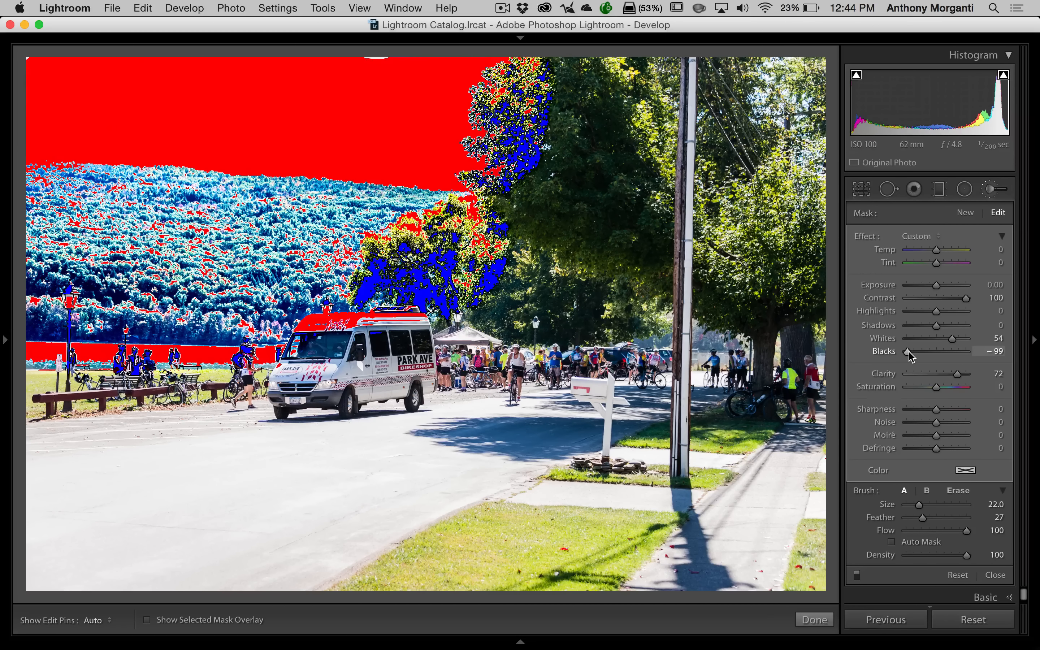
pyautogui.moveTo(915, 352); pyautogui.dragTo(921, 352)
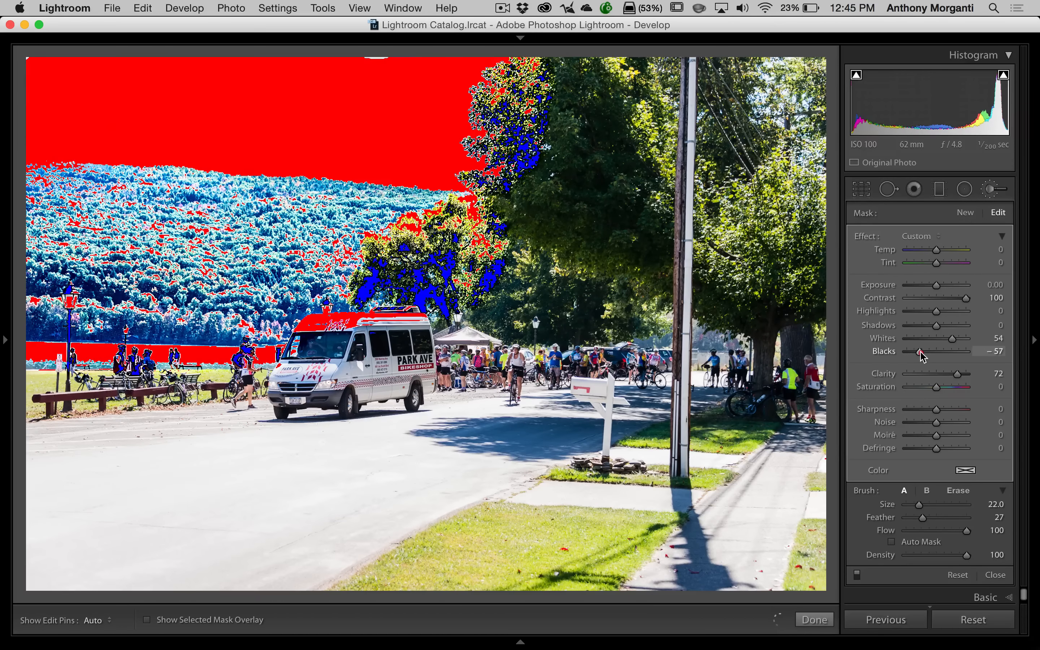
pyautogui.moveTo(919, 352); pyautogui.dragTo(938, 351)
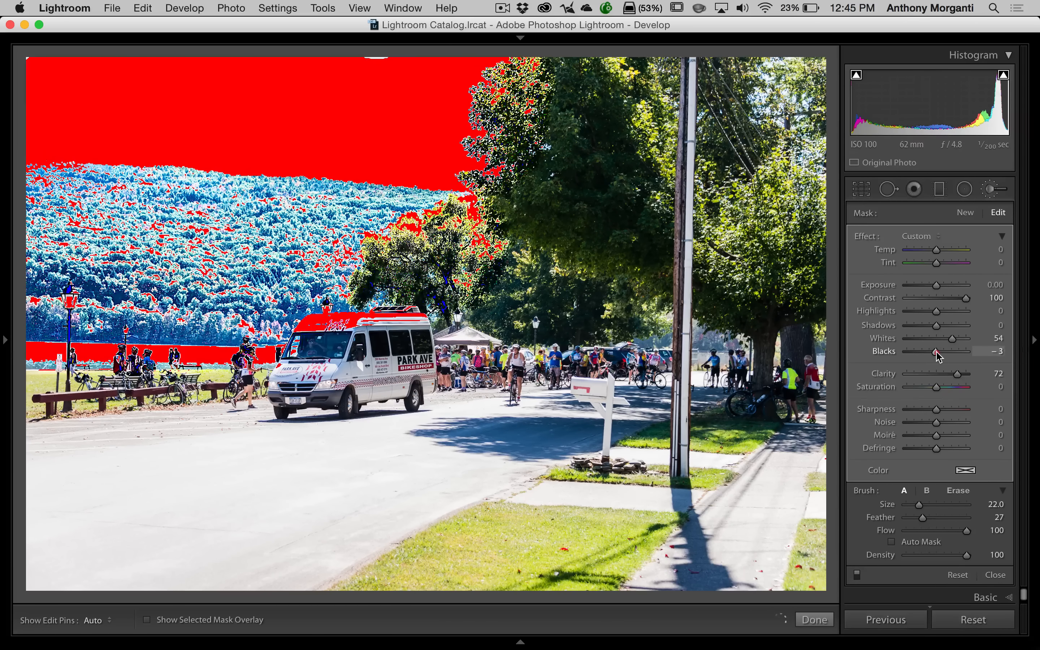
pyautogui.moveTo(933, 351); pyautogui.dragTo(946, 352)
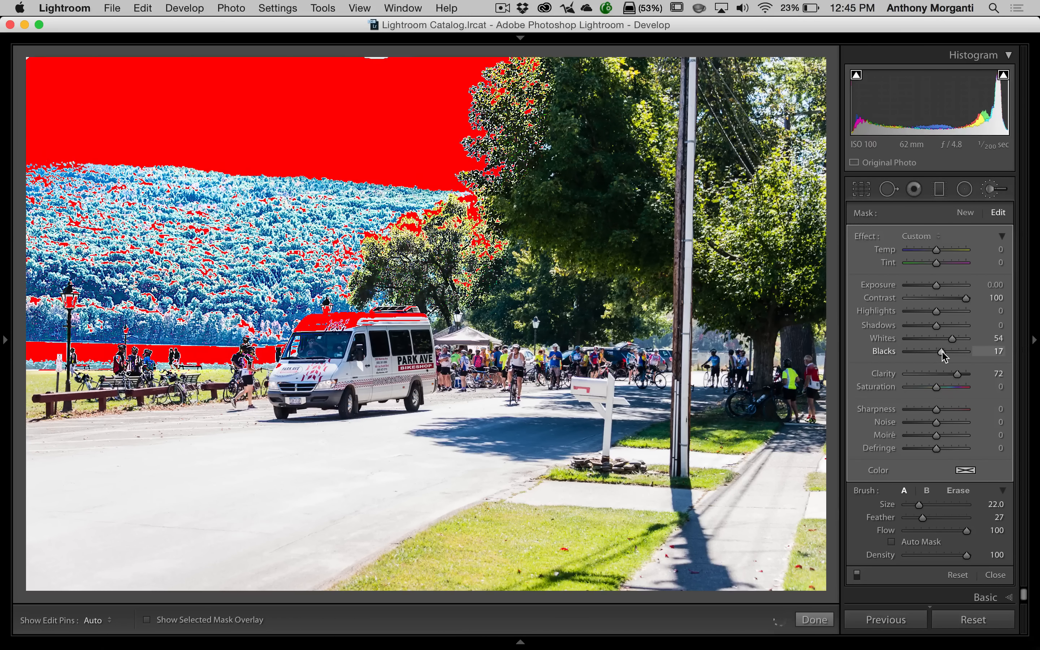
pyautogui.moveTo(945, 351); pyautogui.dragTo(938, 351)
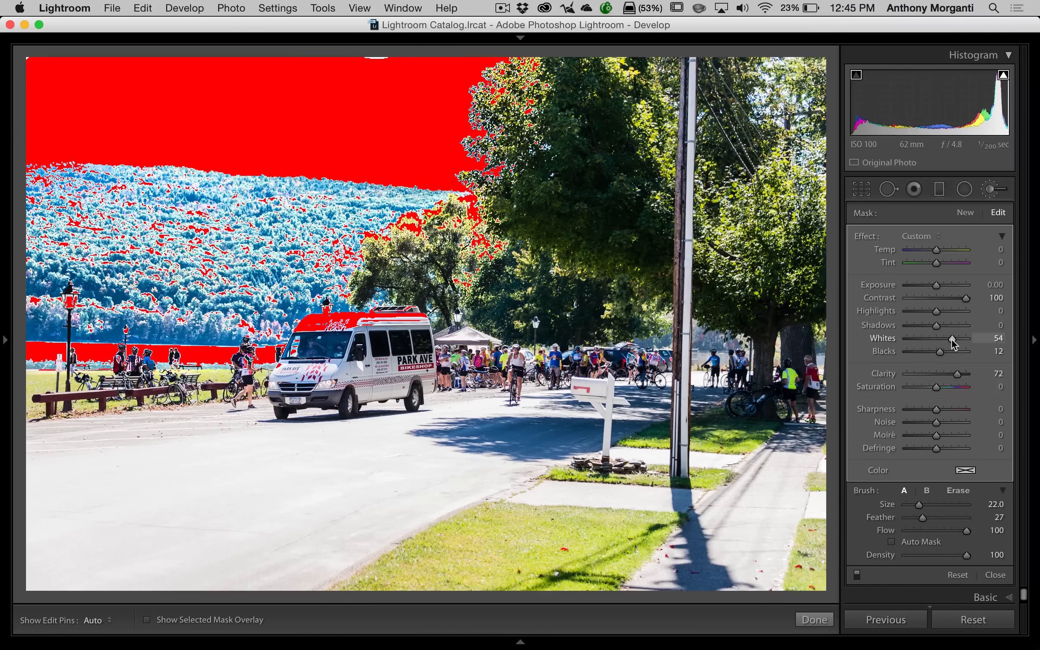
# Pull the brushed Whites back down to -5 to avoid clipping
pyautogui.moveTo(955, 338); pyautogui.dragTo(938, 338)
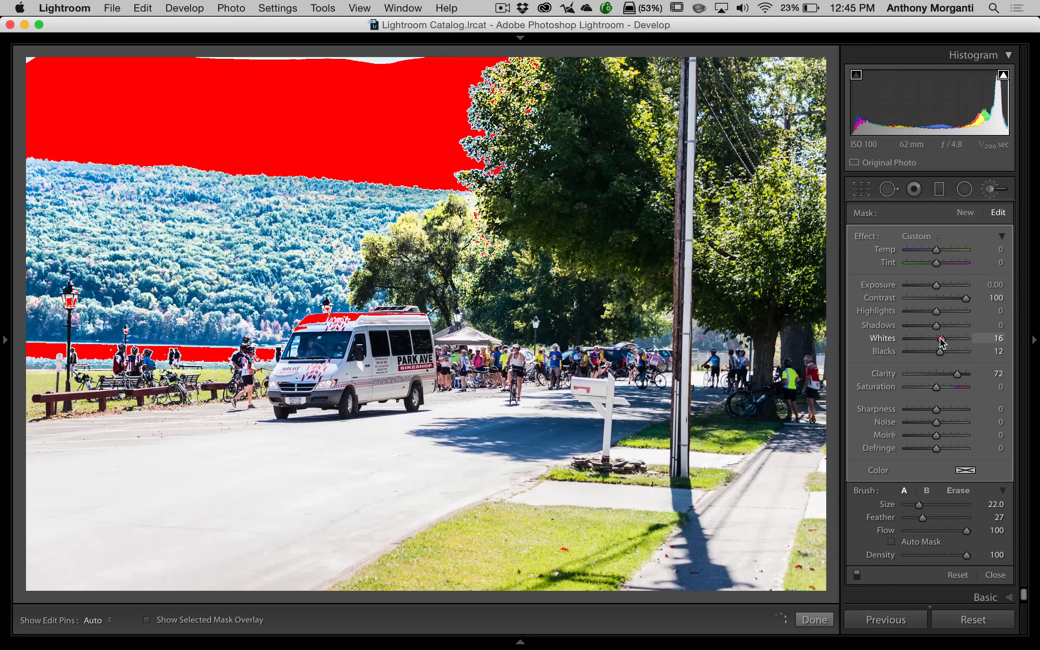
pyautogui.moveTo(948, 338); pyautogui.dragTo(935, 338)
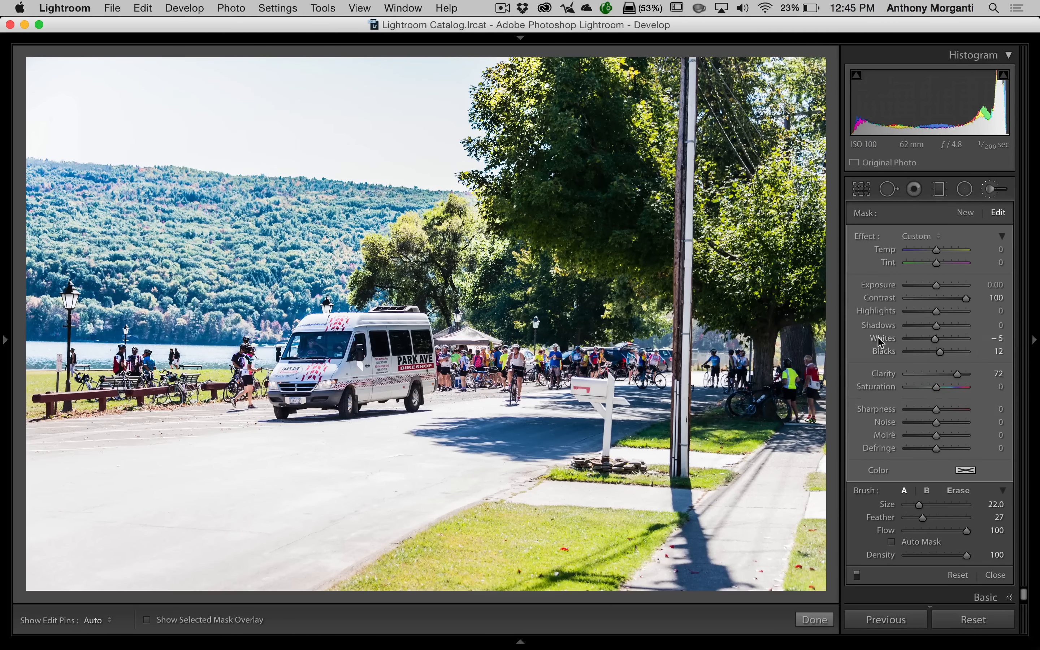
pyautogui.moveTo(936, 366)
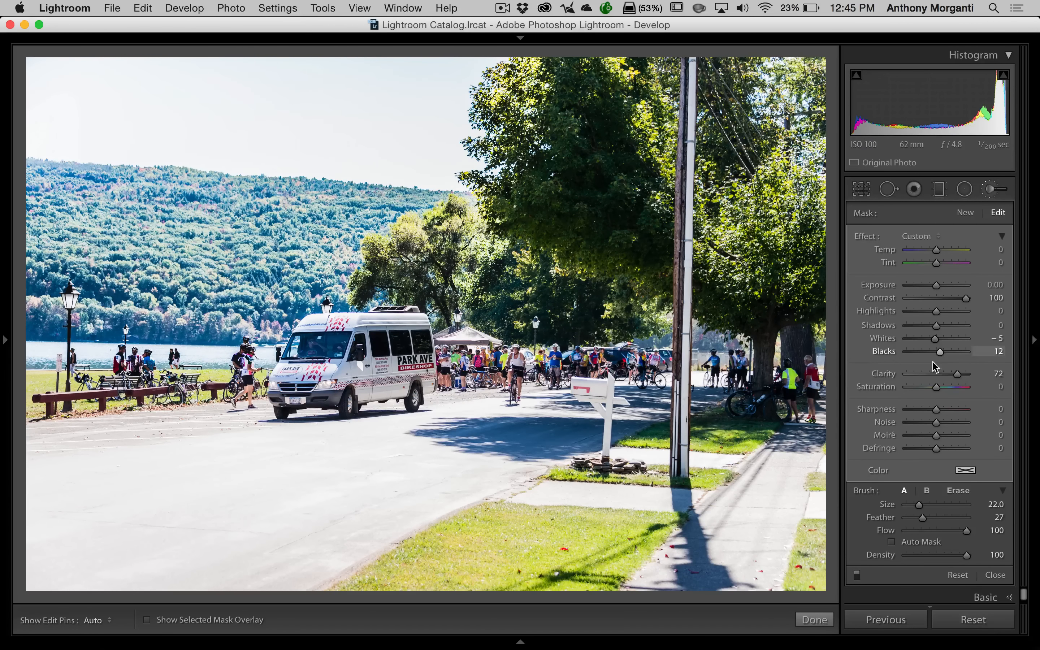